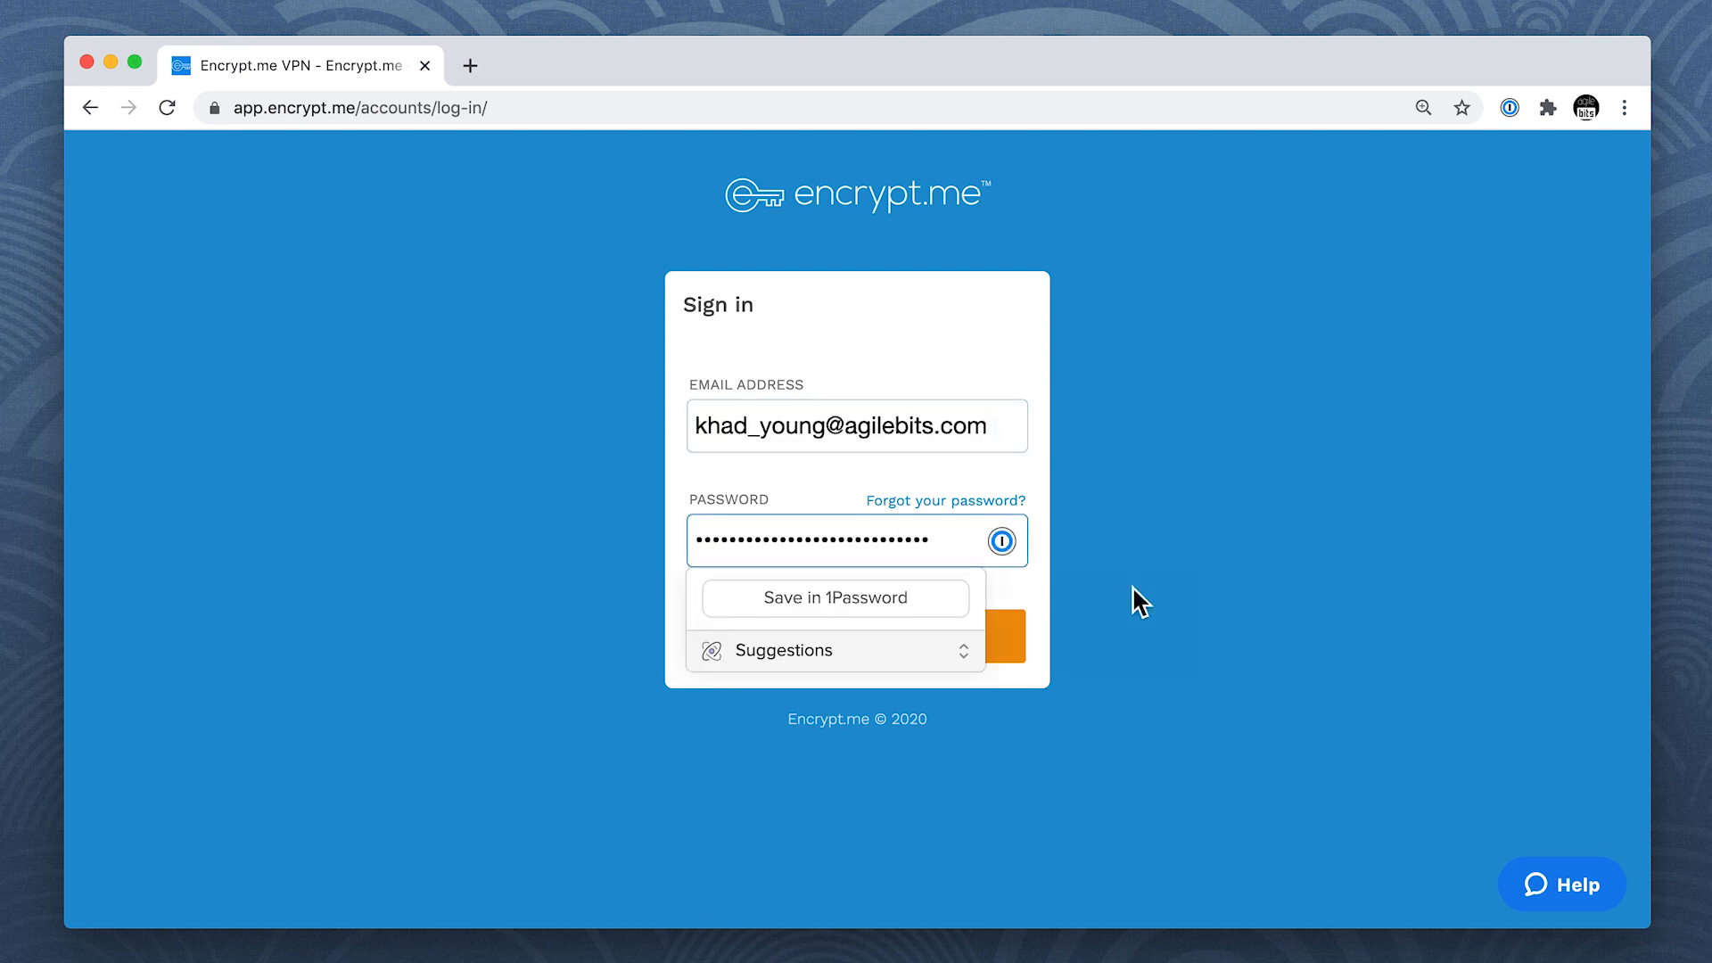
Step: Save the Encrypt.me login to the Private vault with the title 'Encrypt.me - Work'
{"action": "left_click", "coordinate": [833, 598]}
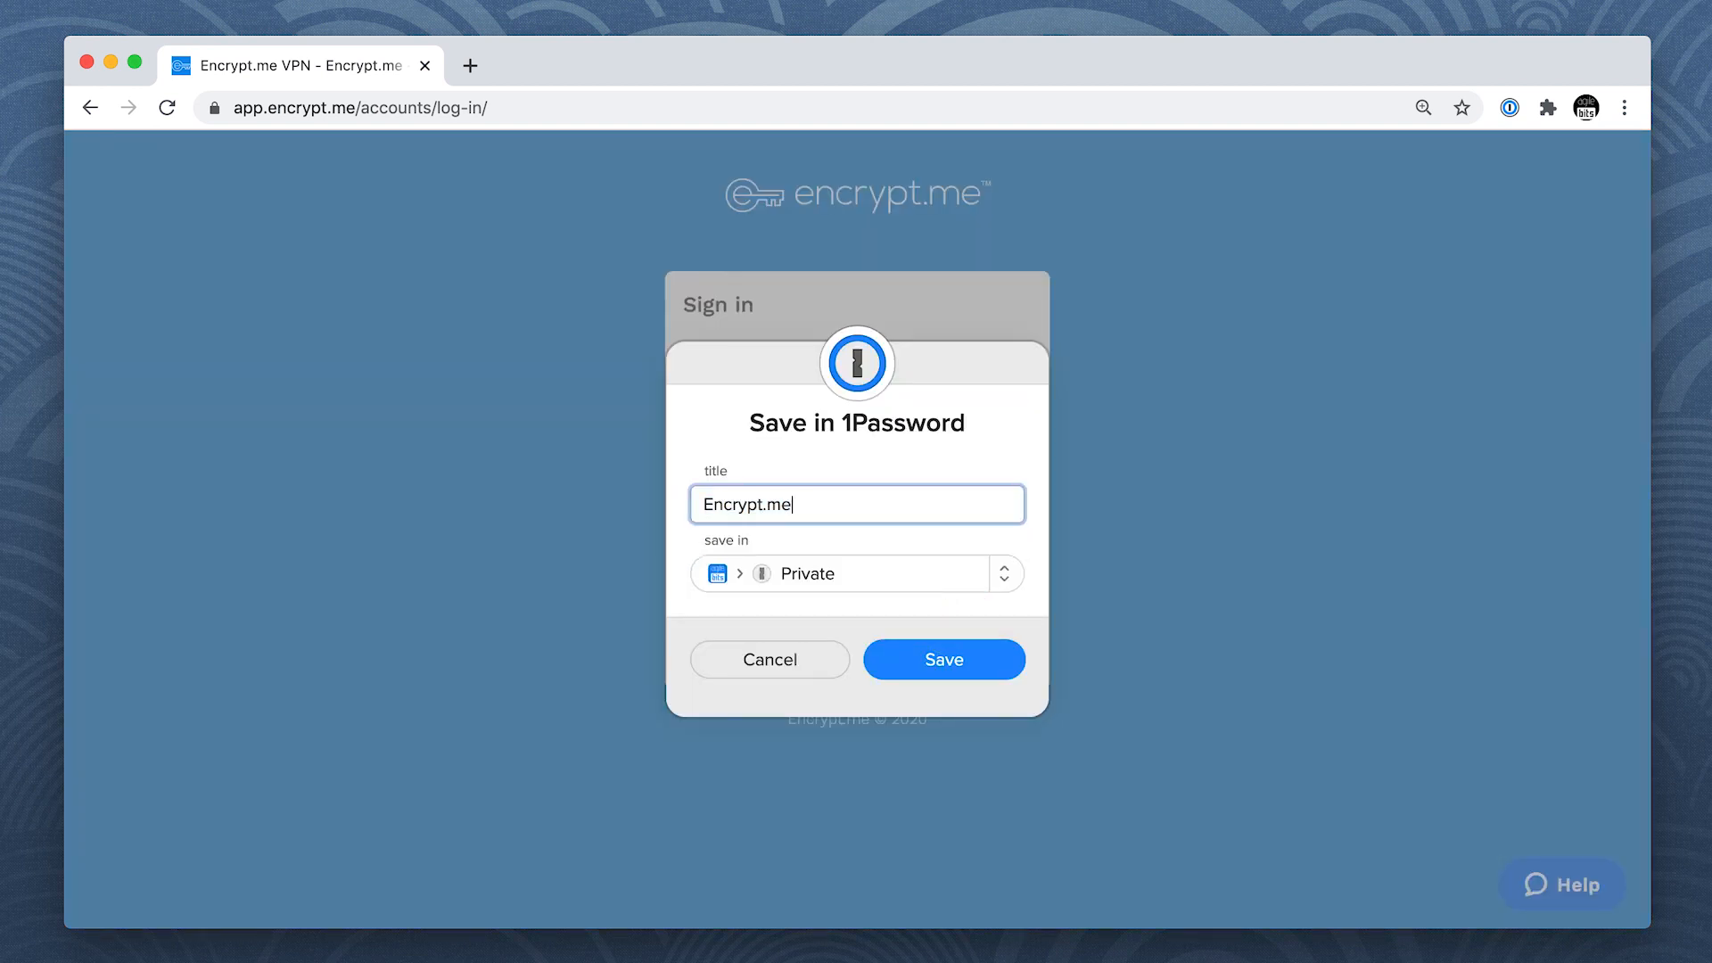
{"action": "type", "text": "- Work"}
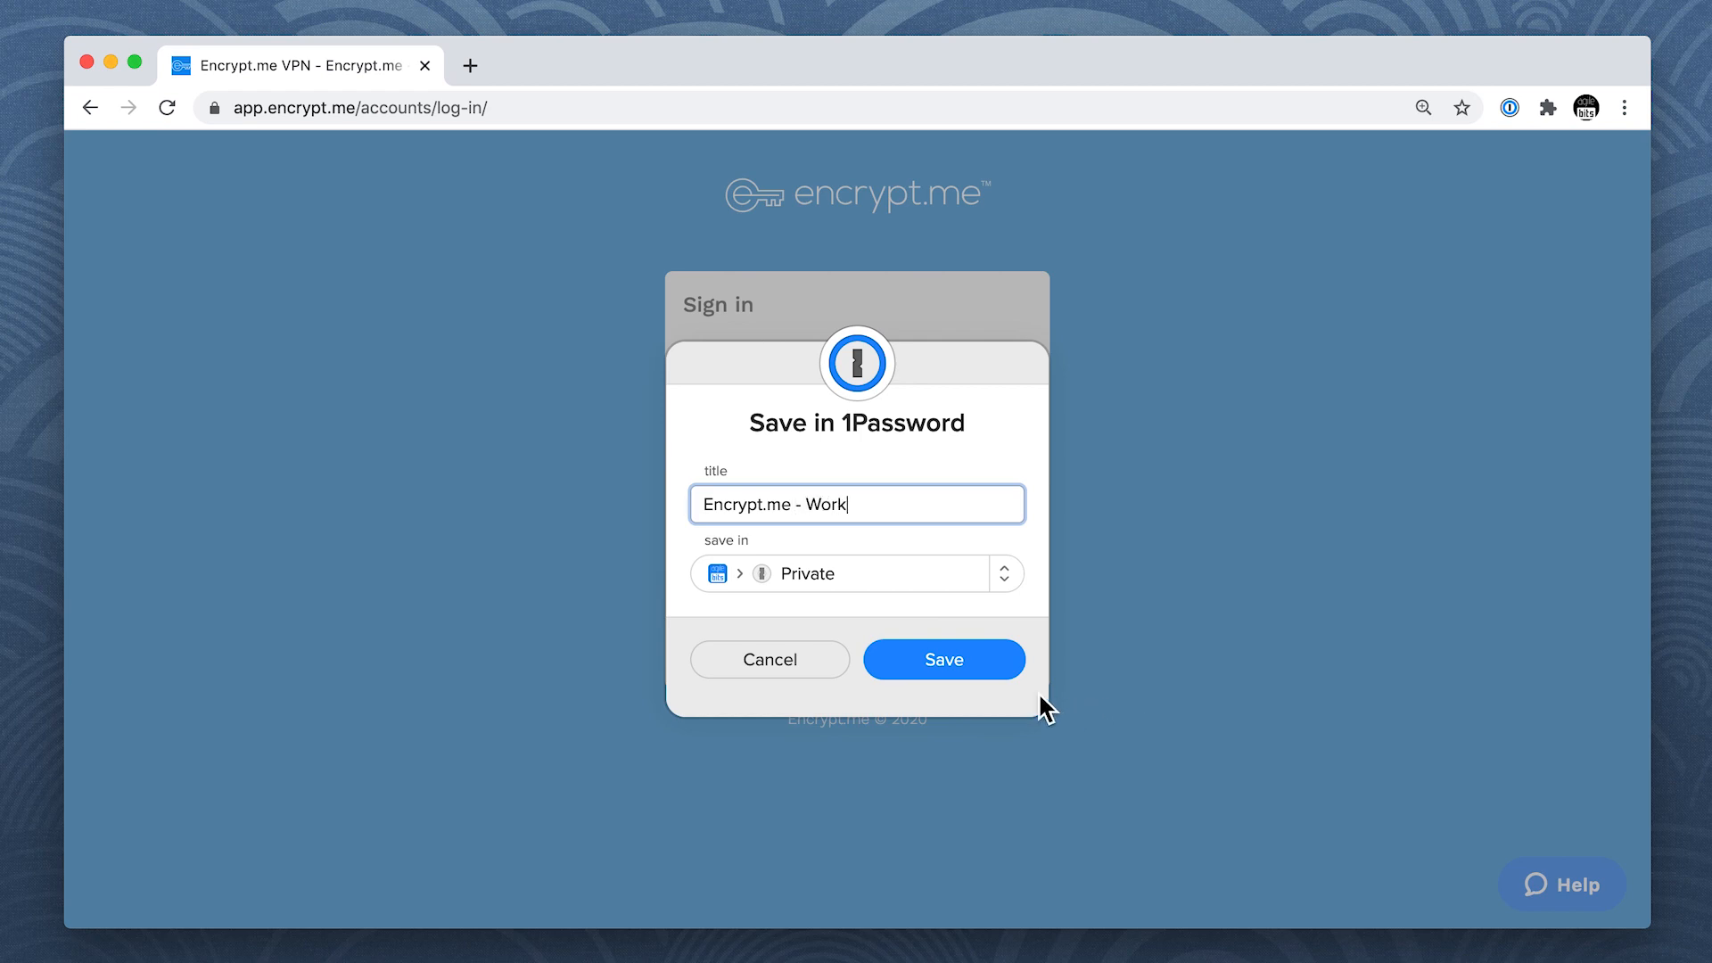
{"action": "left_click", "coordinate": [944, 660]}
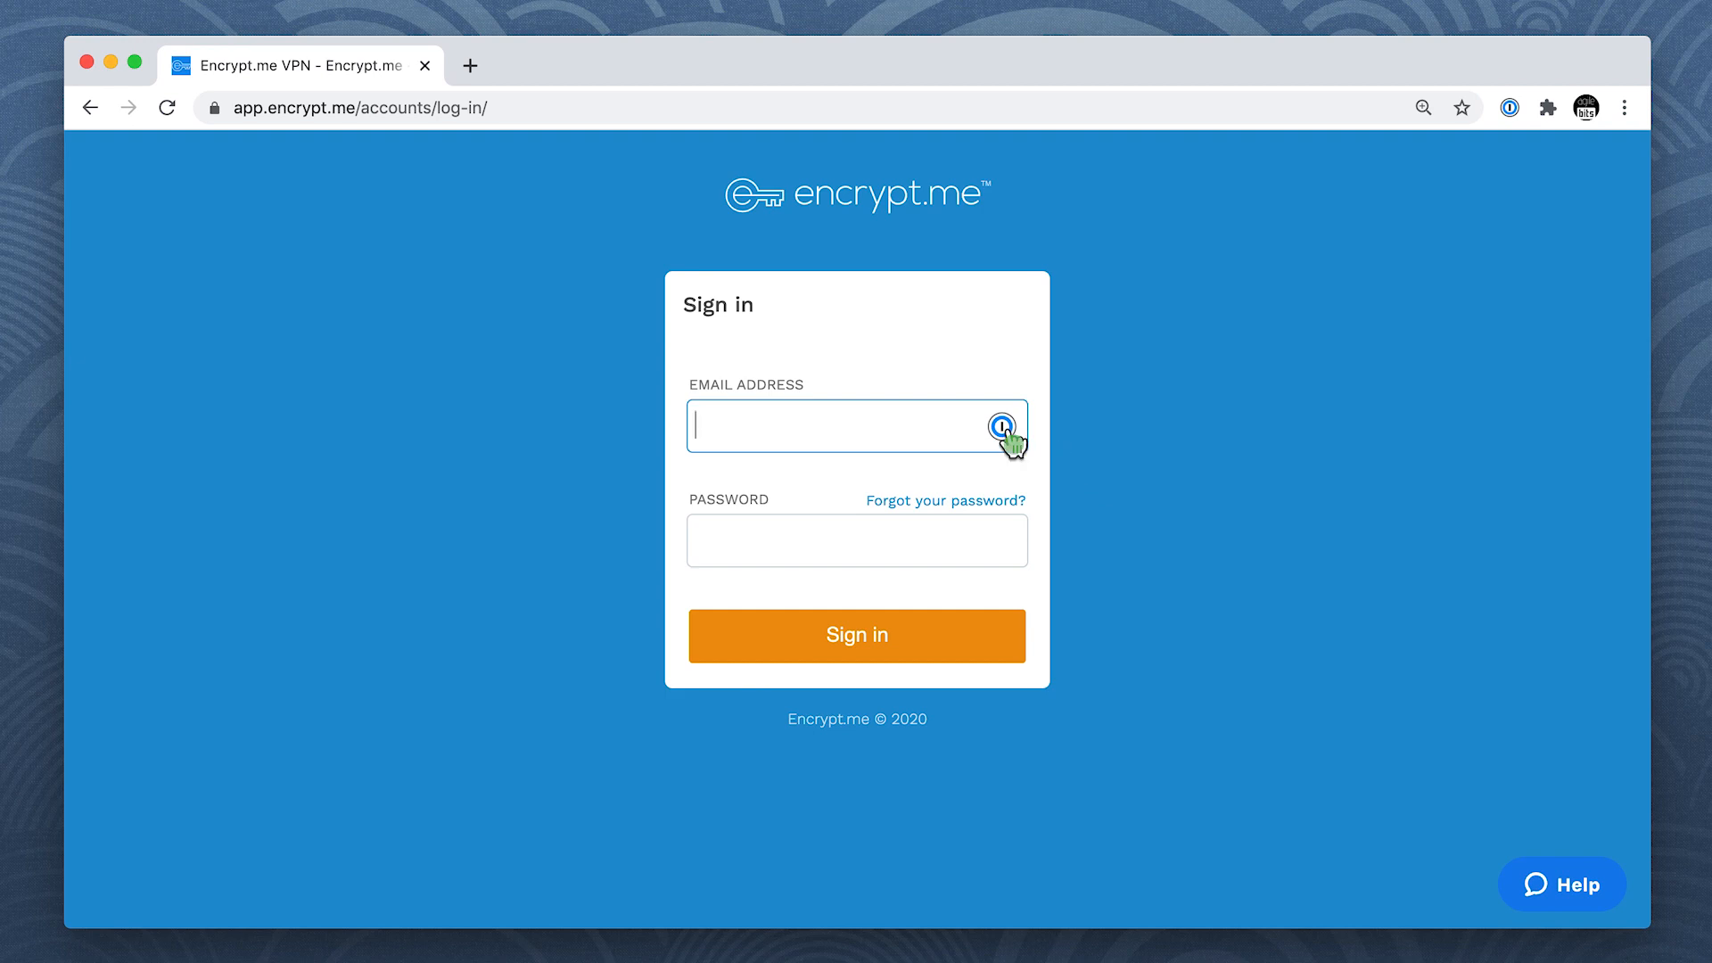
Step: Fill the Encrypt.me - Work login, then the Evernote - Work login, from the inline menus
{"action": "left_click", "coordinate": [1001, 424]}
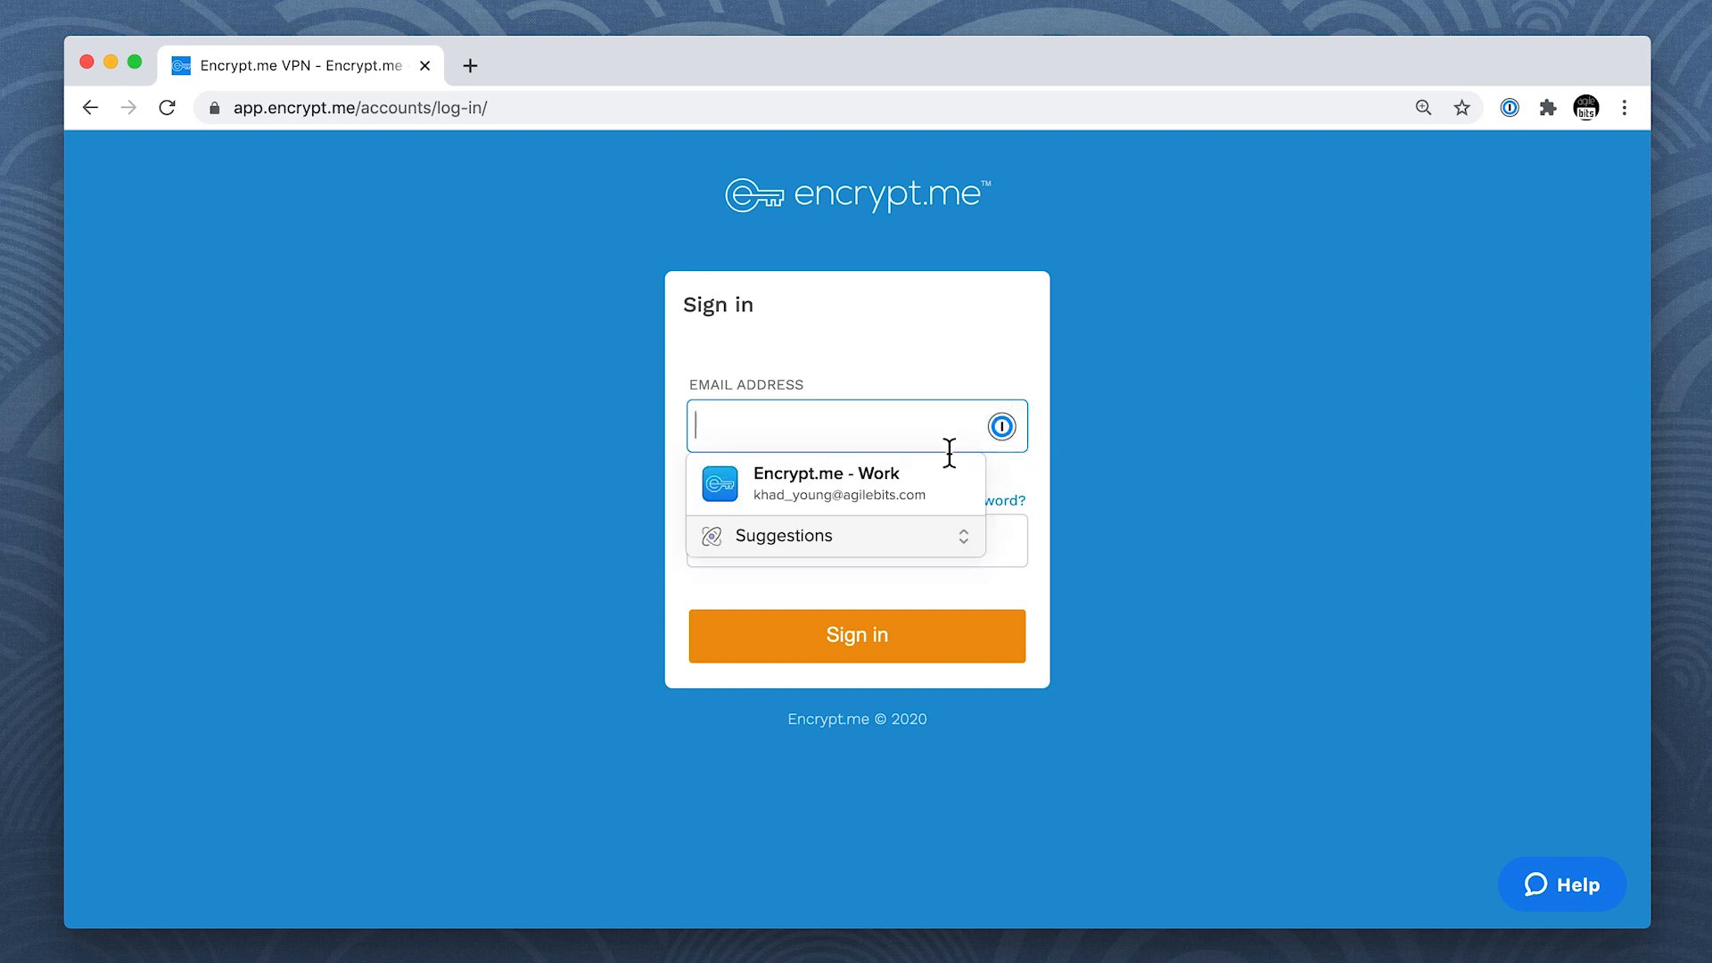
{"action": "left_click", "coordinate": [826, 483]}
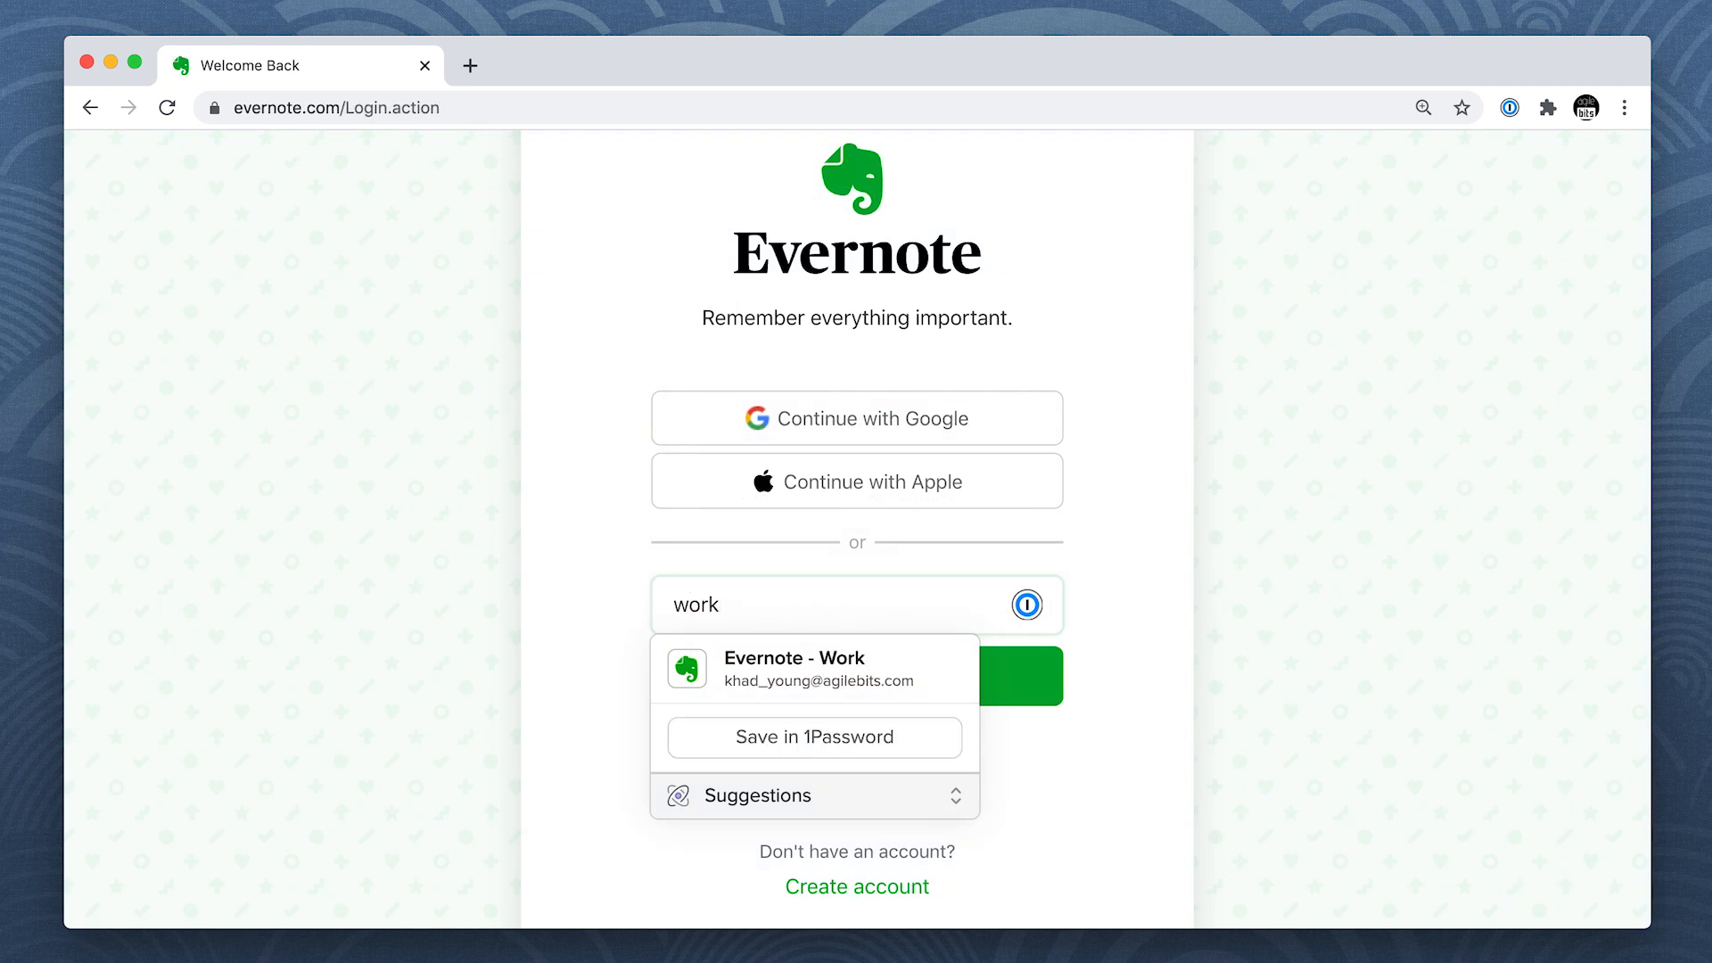
{"action": "left_click", "coordinate": [794, 669]}
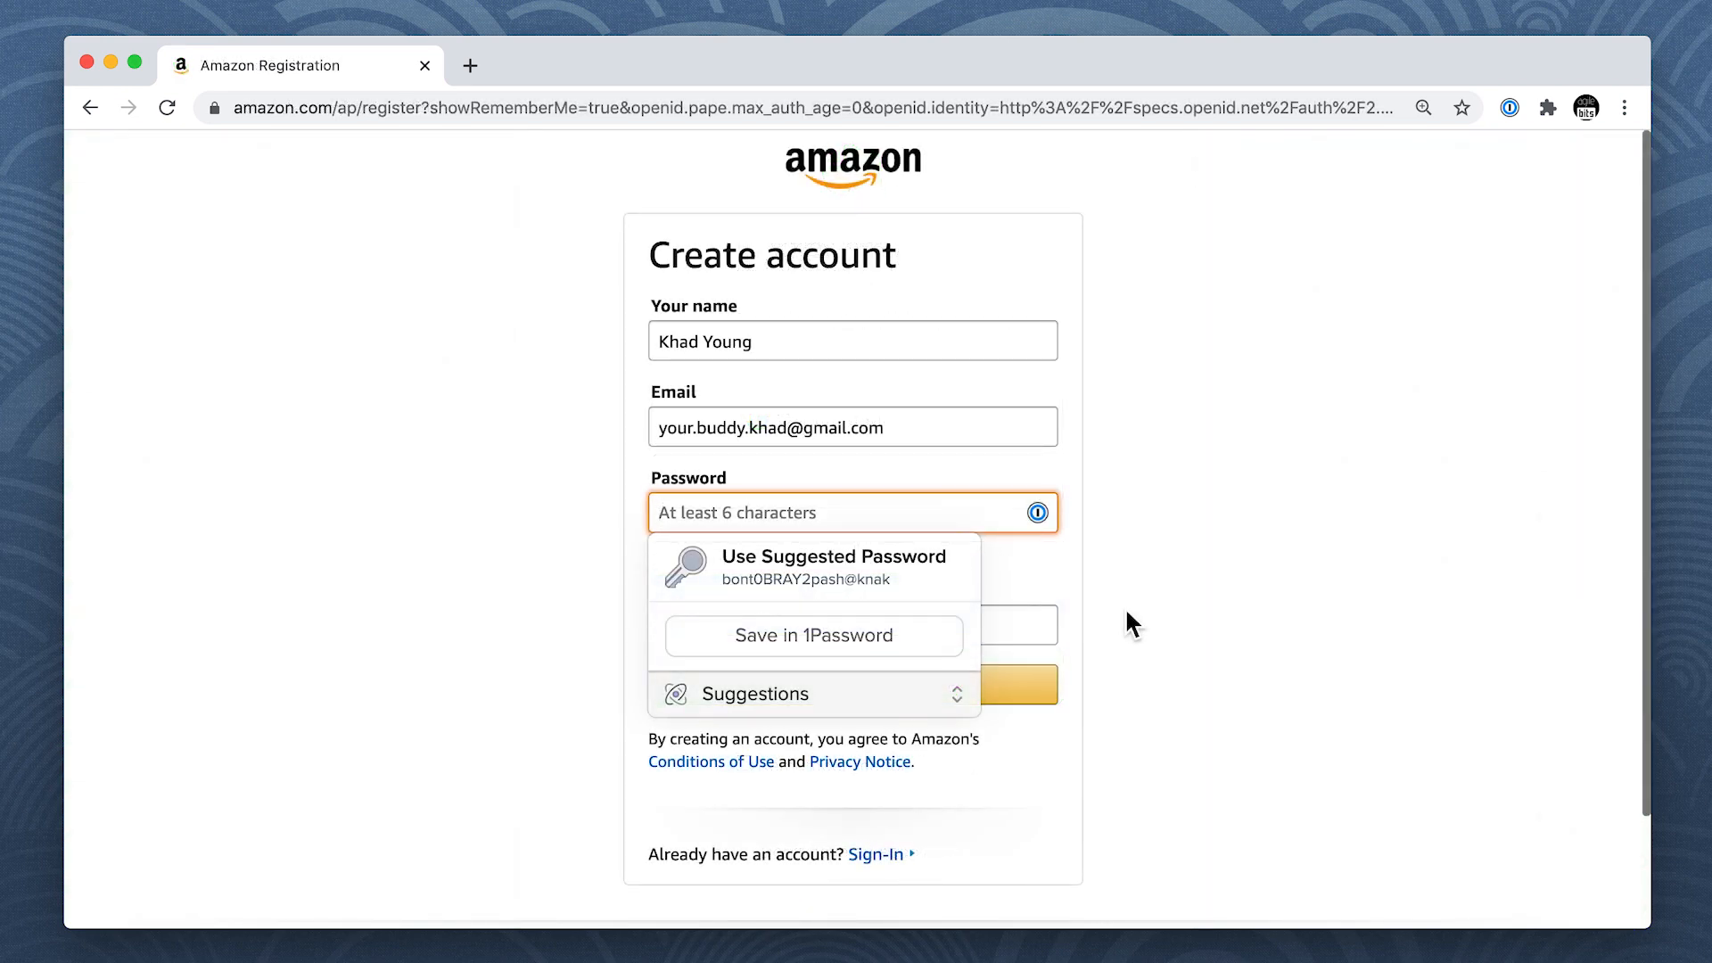
{"action": "mouse_move", "coordinate": [965, 571]}
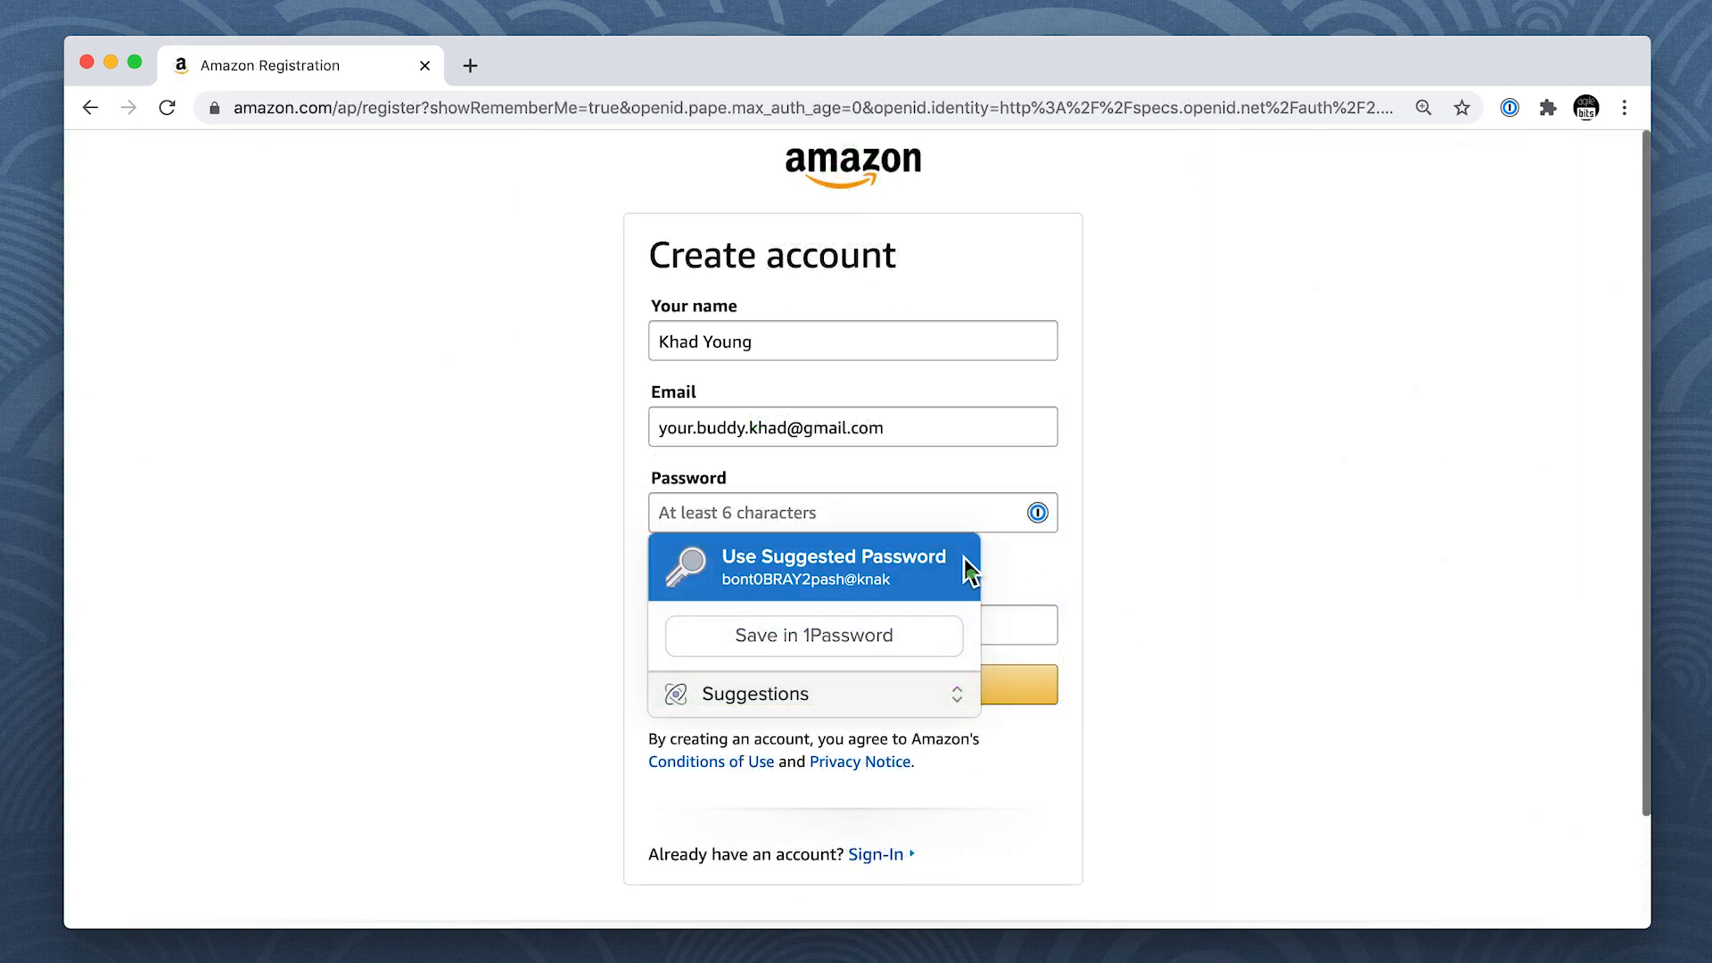
Step: Use the suggested password, save it as a new Amazon login, and create the Amazon account
{"action": "left_click", "coordinate": [813, 635]}
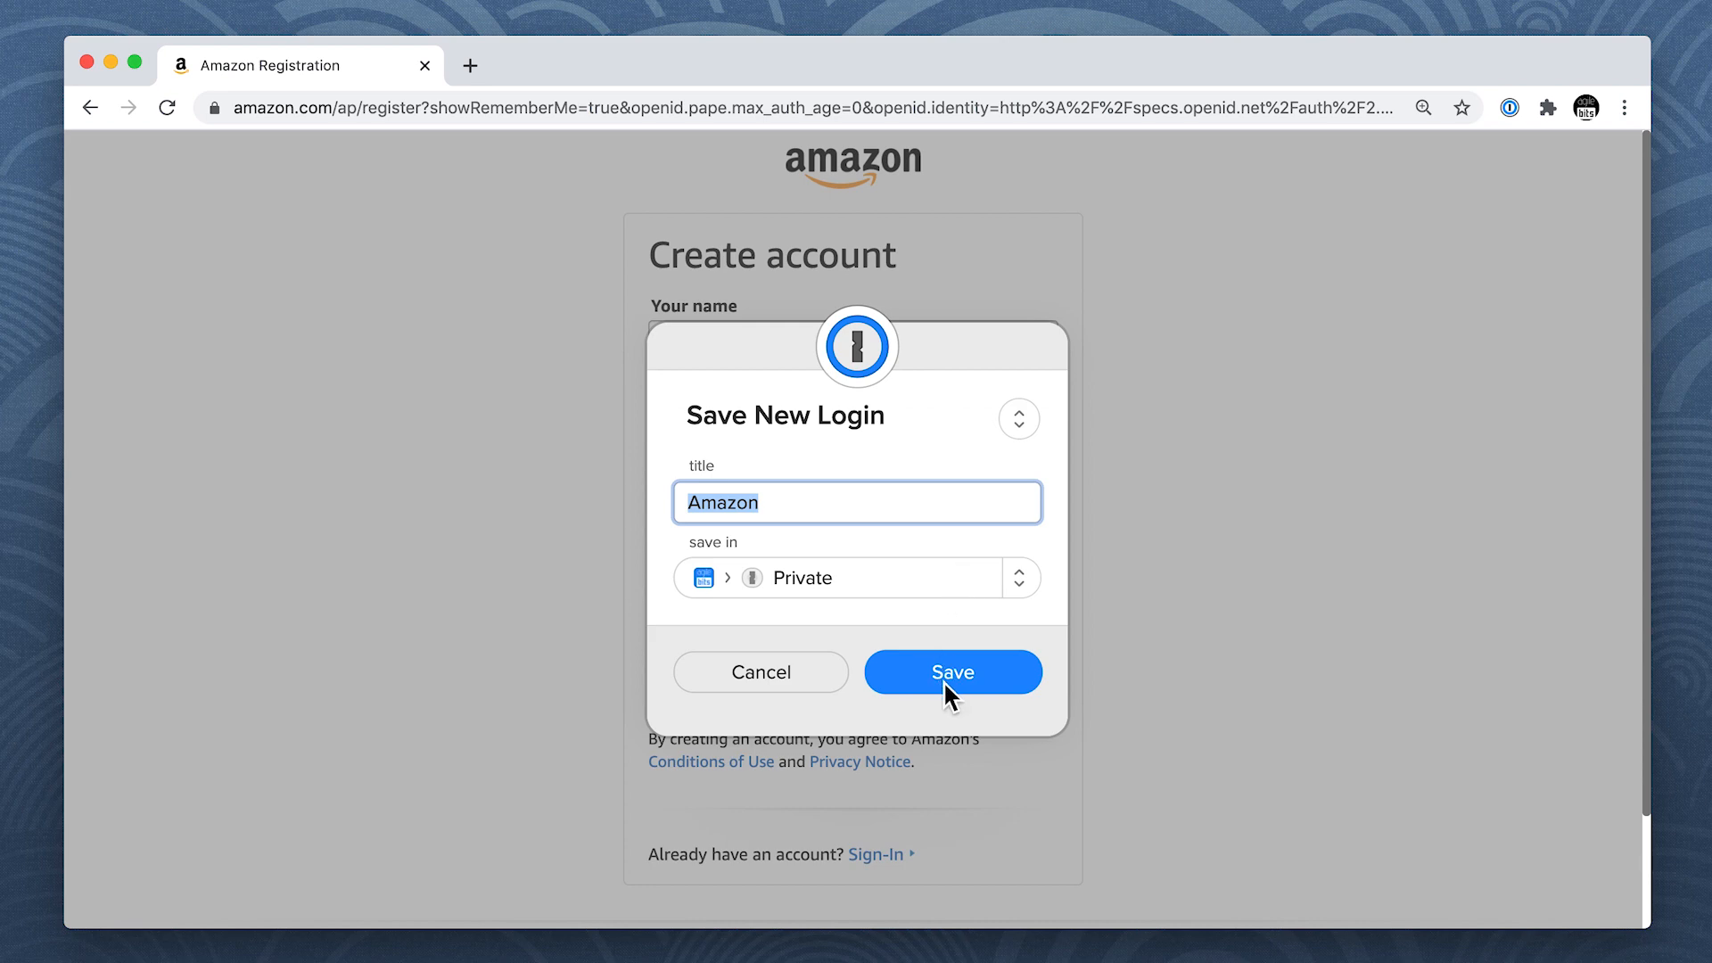
{"action": "left_click", "coordinate": [950, 673]}
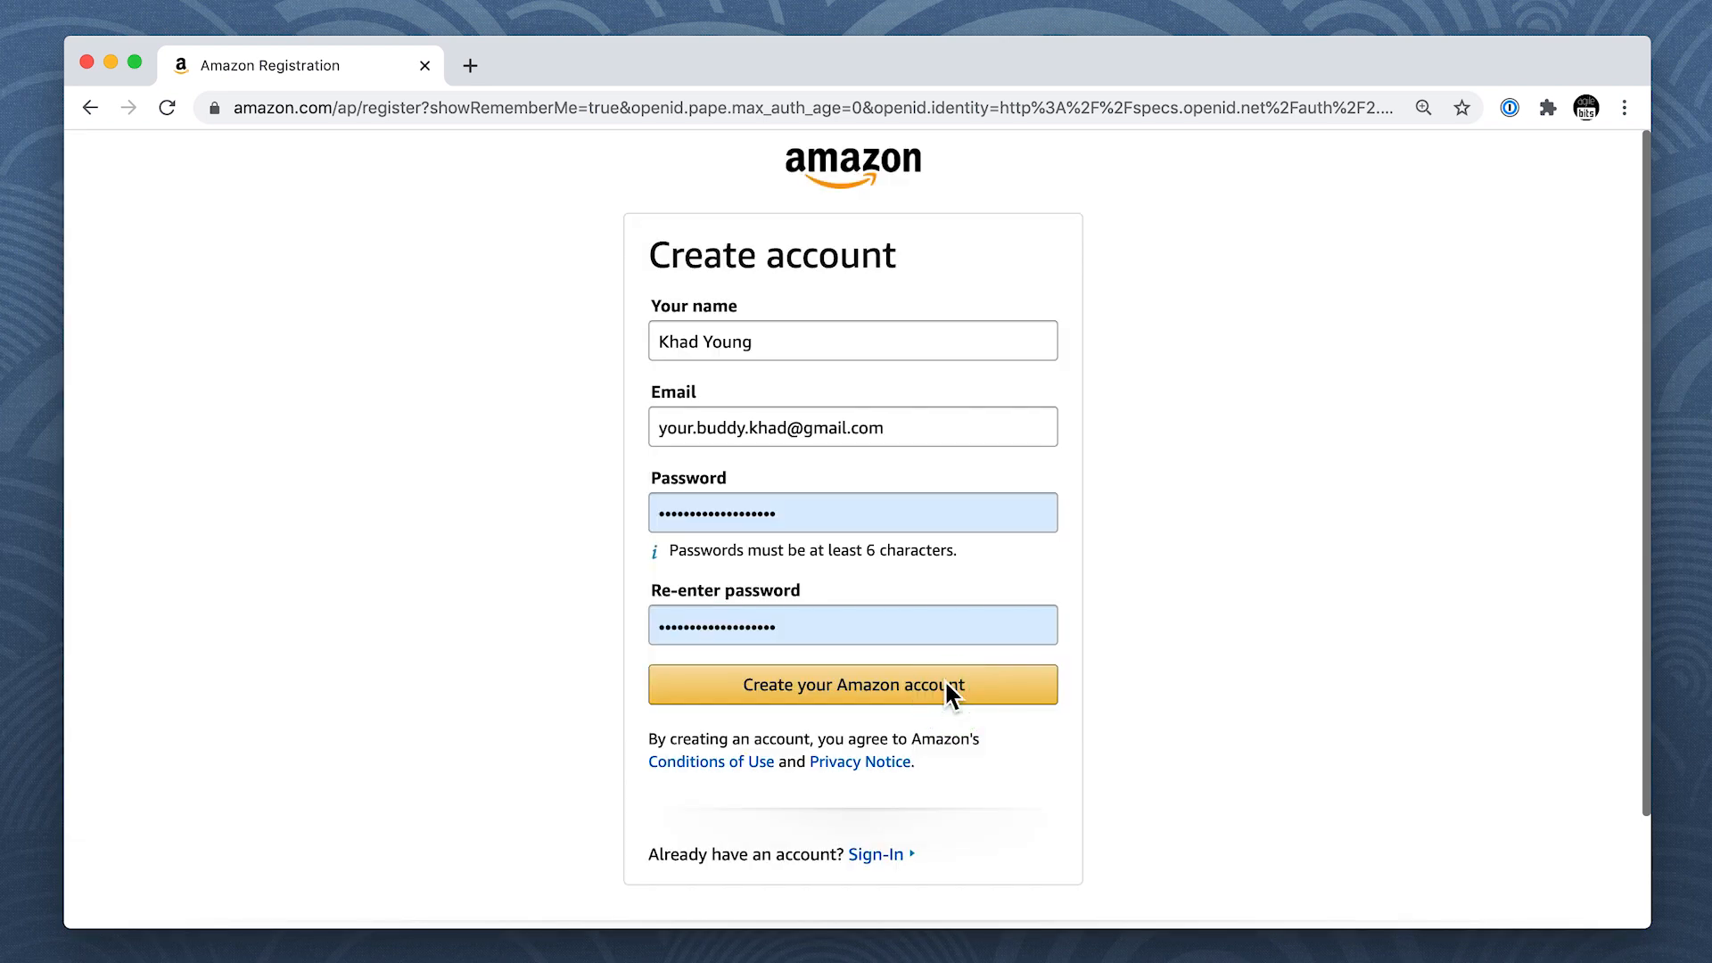
{"action": "left_click", "coordinate": [853, 683]}
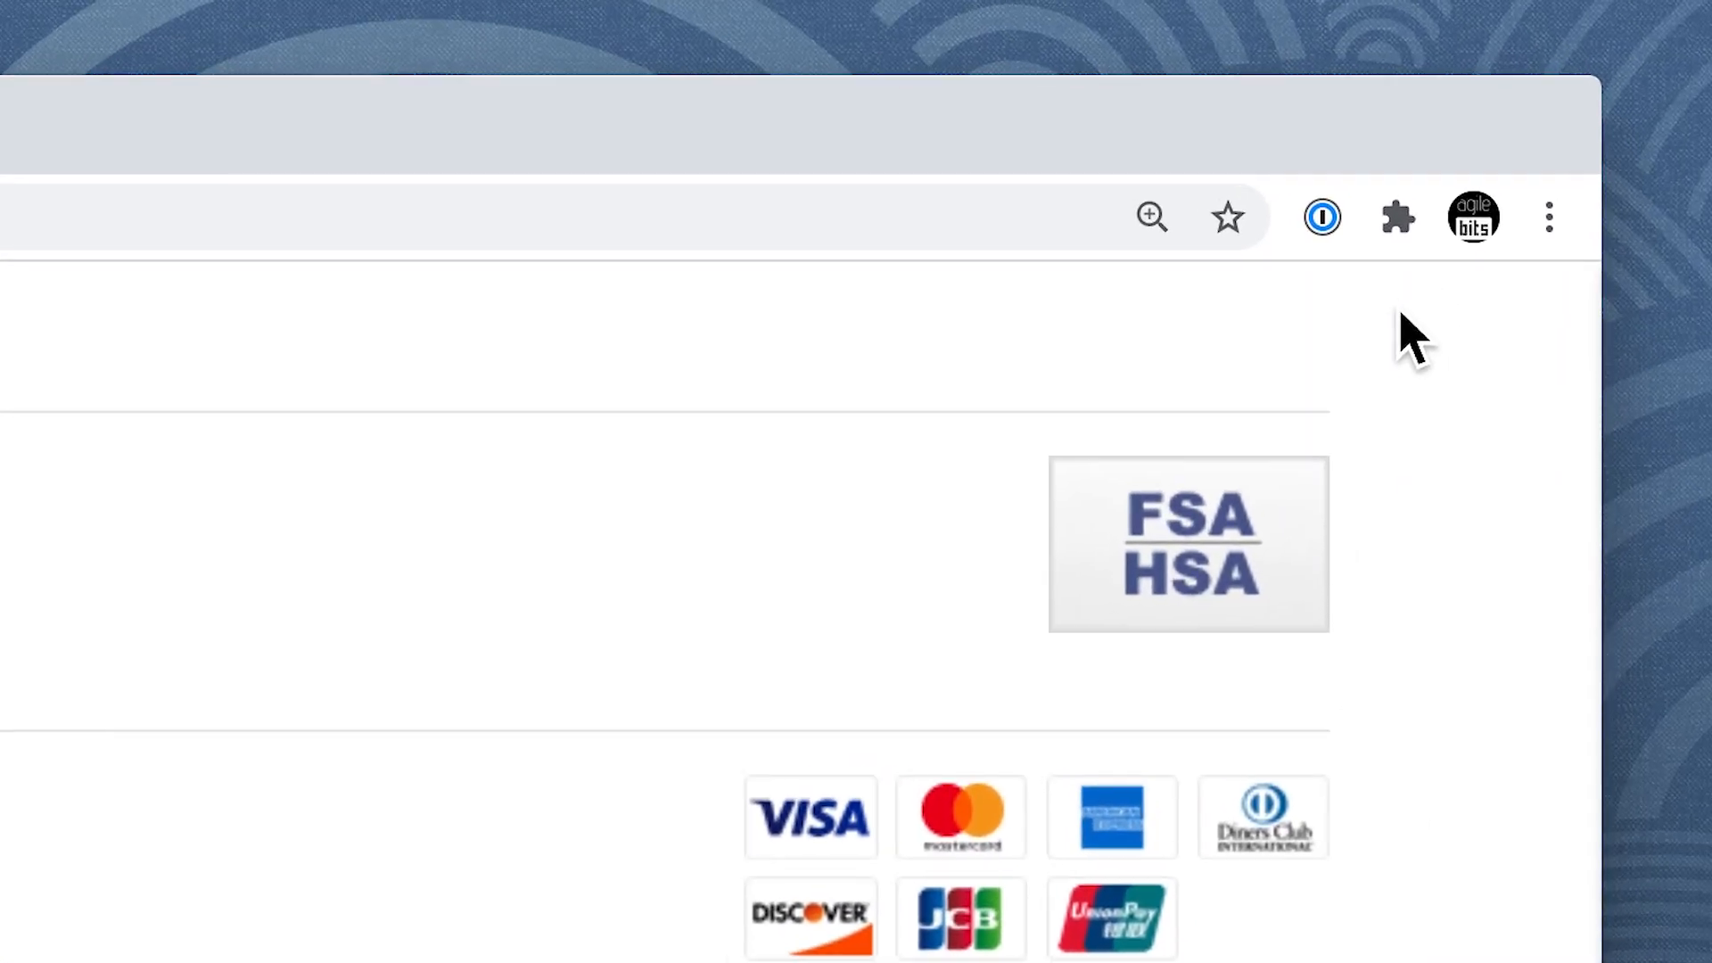
Step: Show the toolbar popup's suggested items on the Amazon payments, addresses and Twitter verification pages
{"action": "left_click", "coordinate": [1317, 221]}
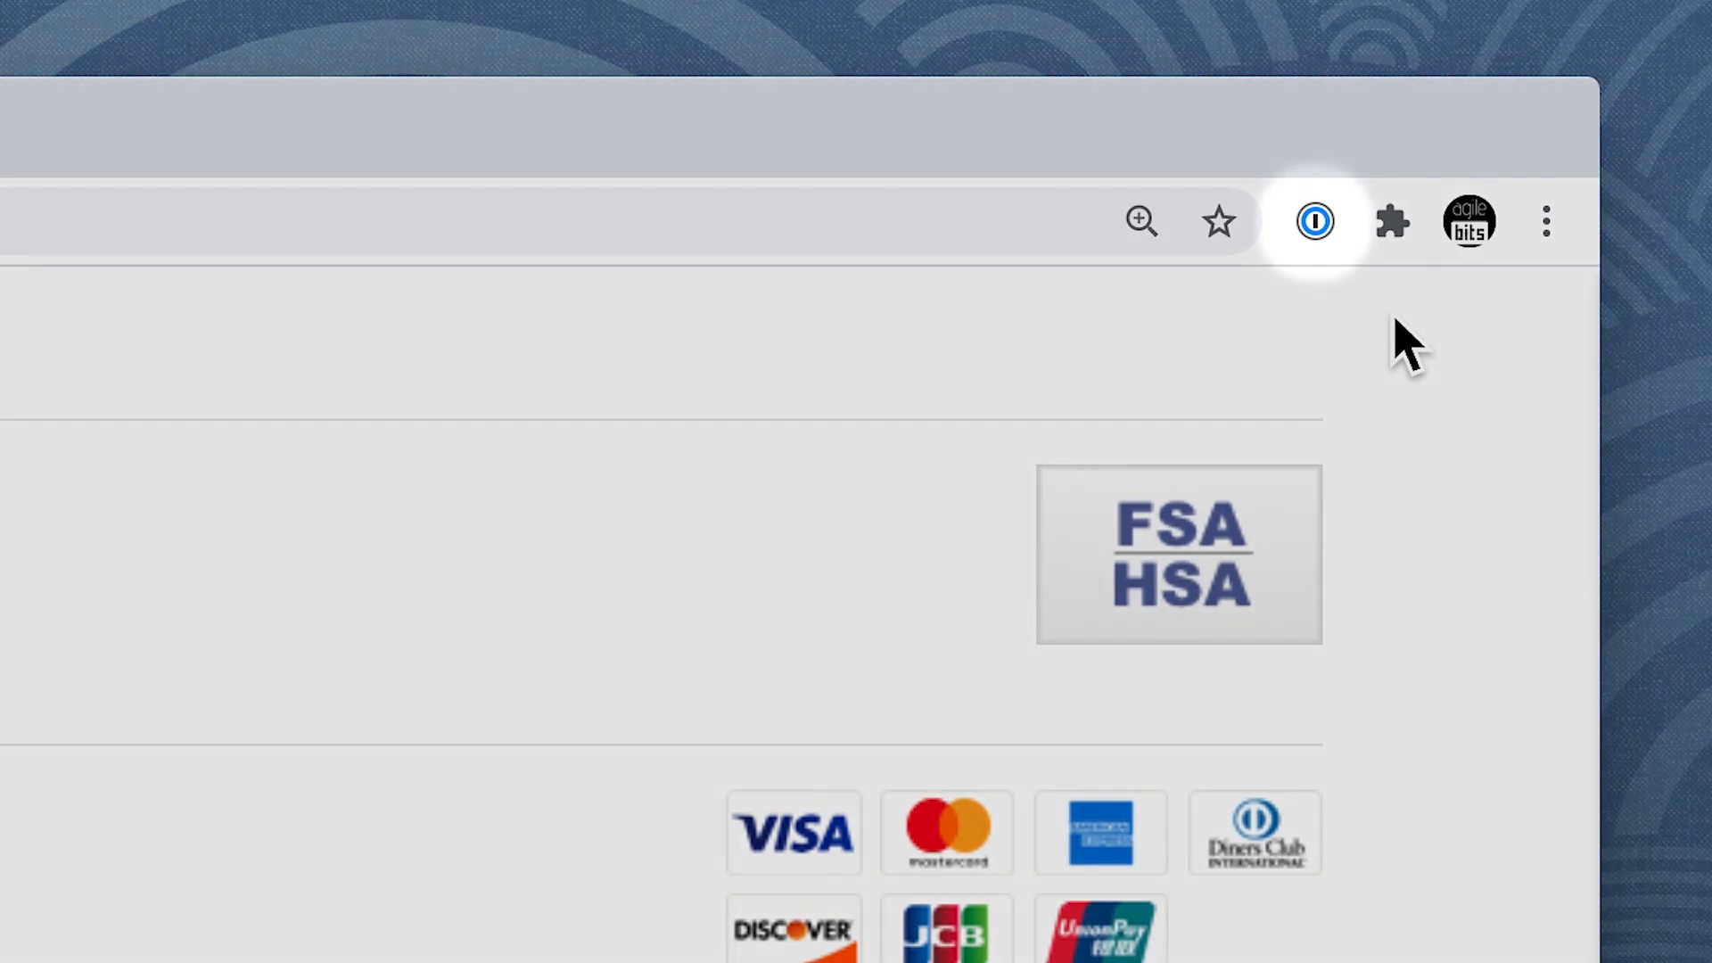
{"action": "left_click", "coordinate": [1315, 221]}
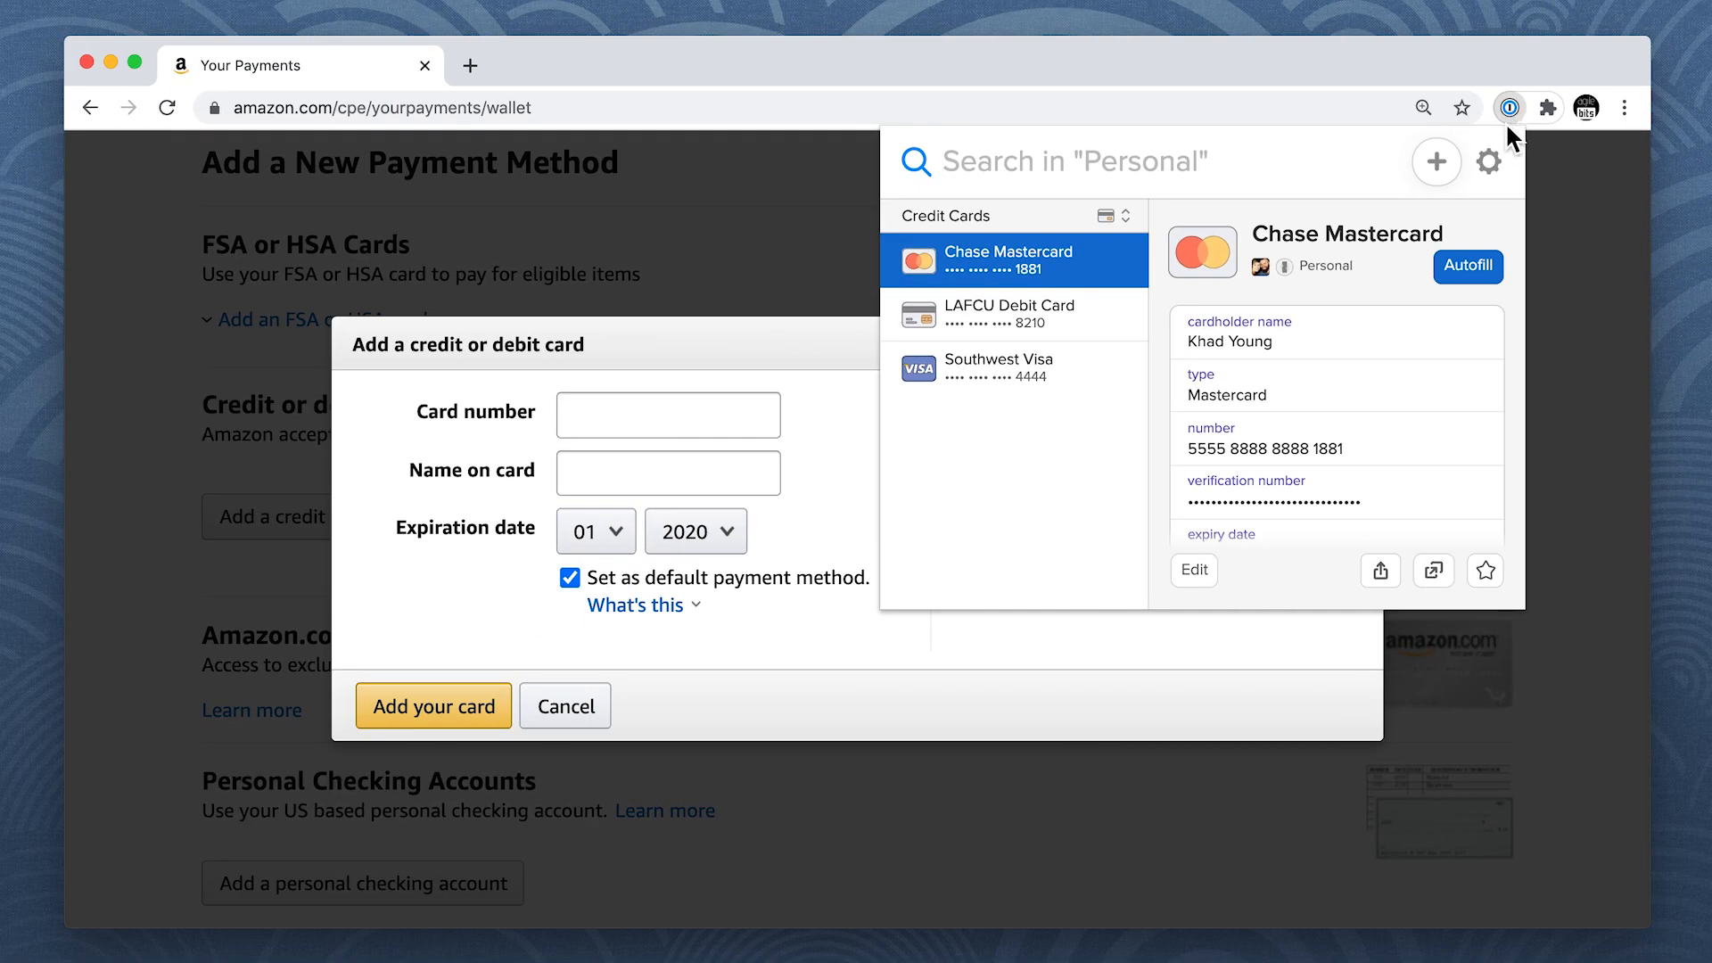
{"action": "left_click", "coordinate": [1468, 265]}
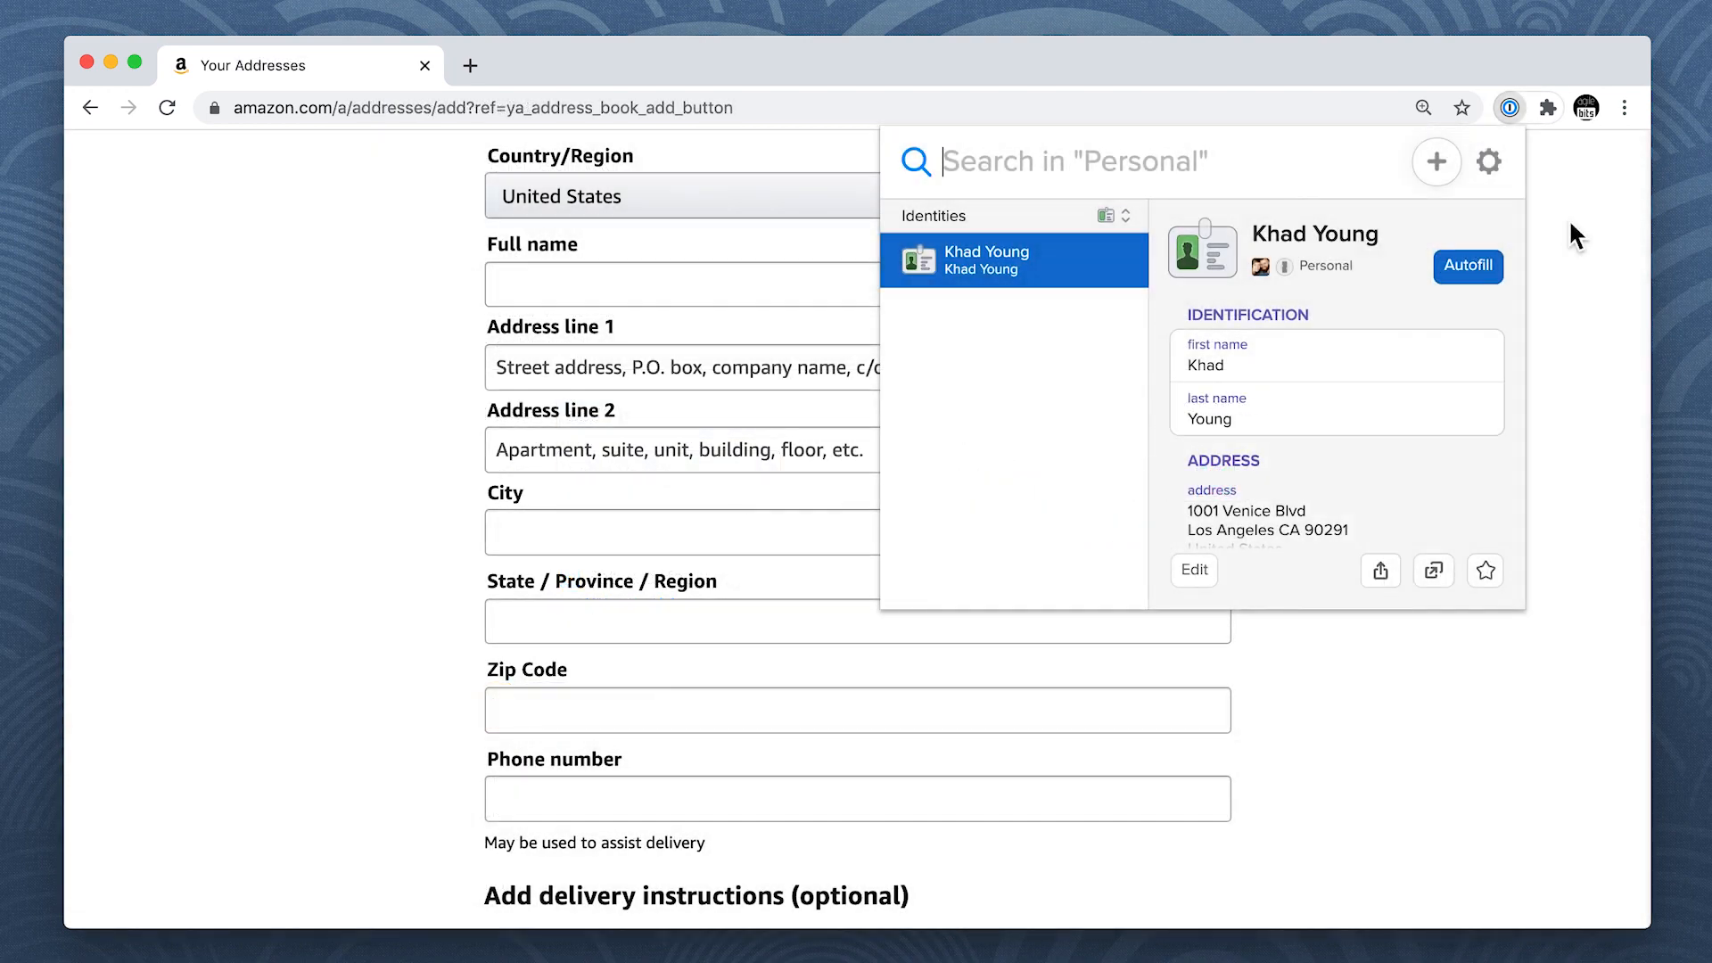
{"action": "left_click", "coordinate": [1468, 266]}
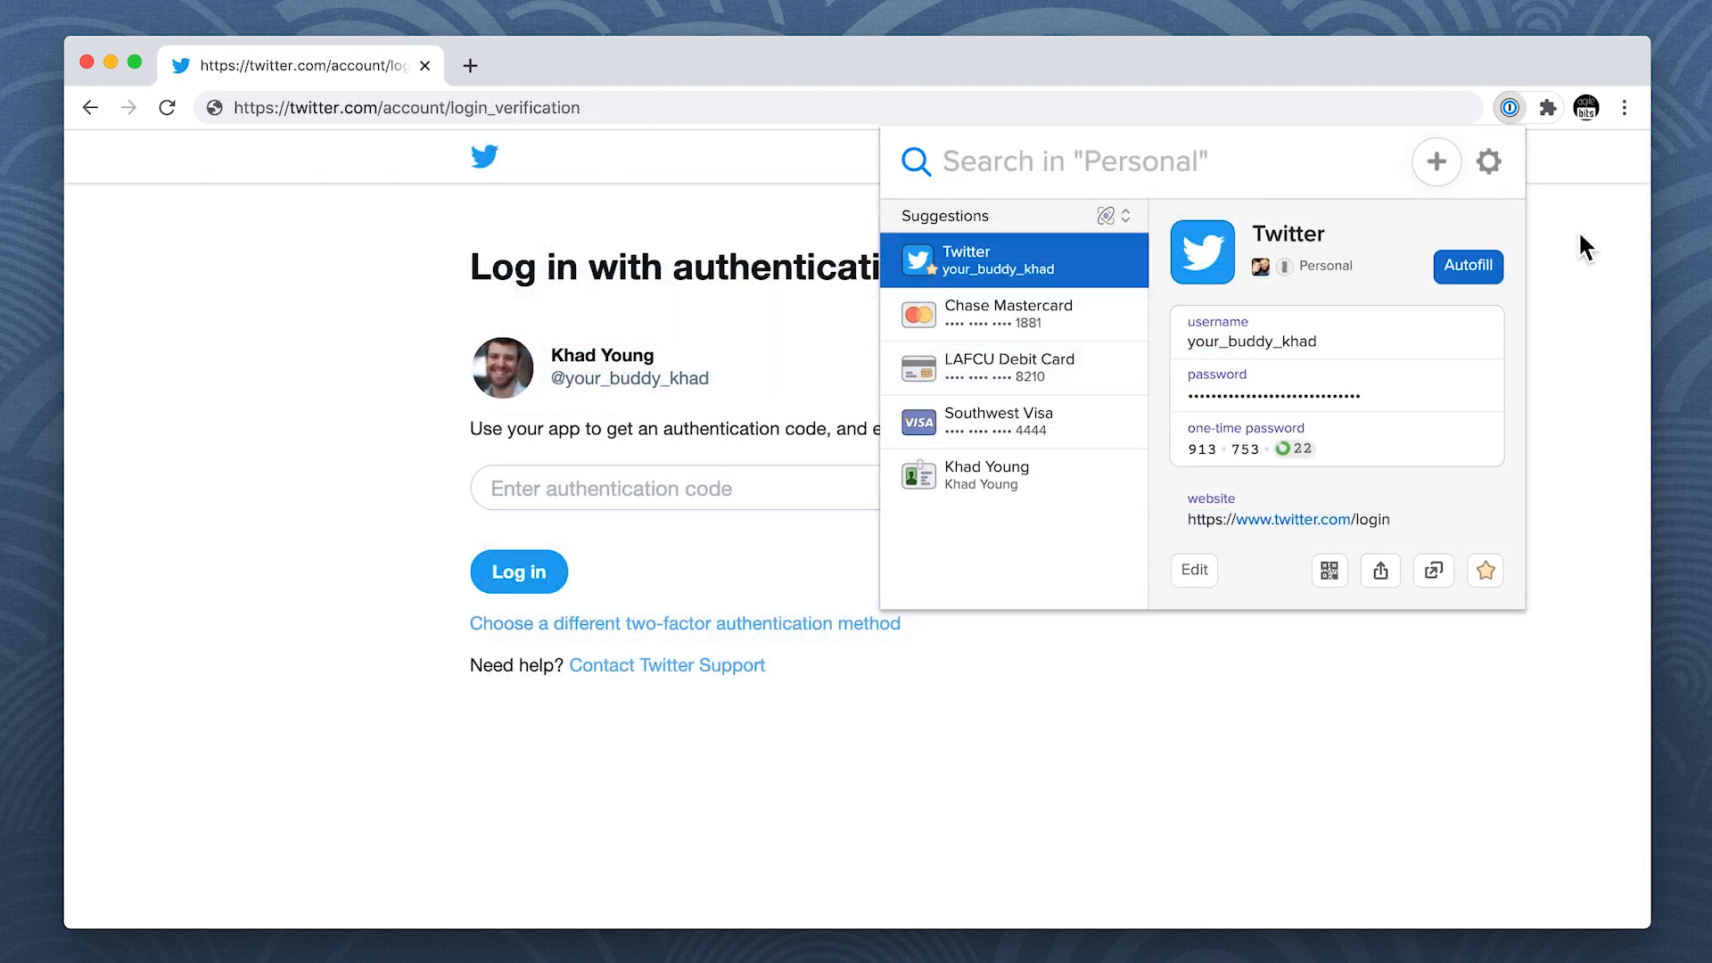
{"action": "left_click", "coordinate": [1468, 266]}
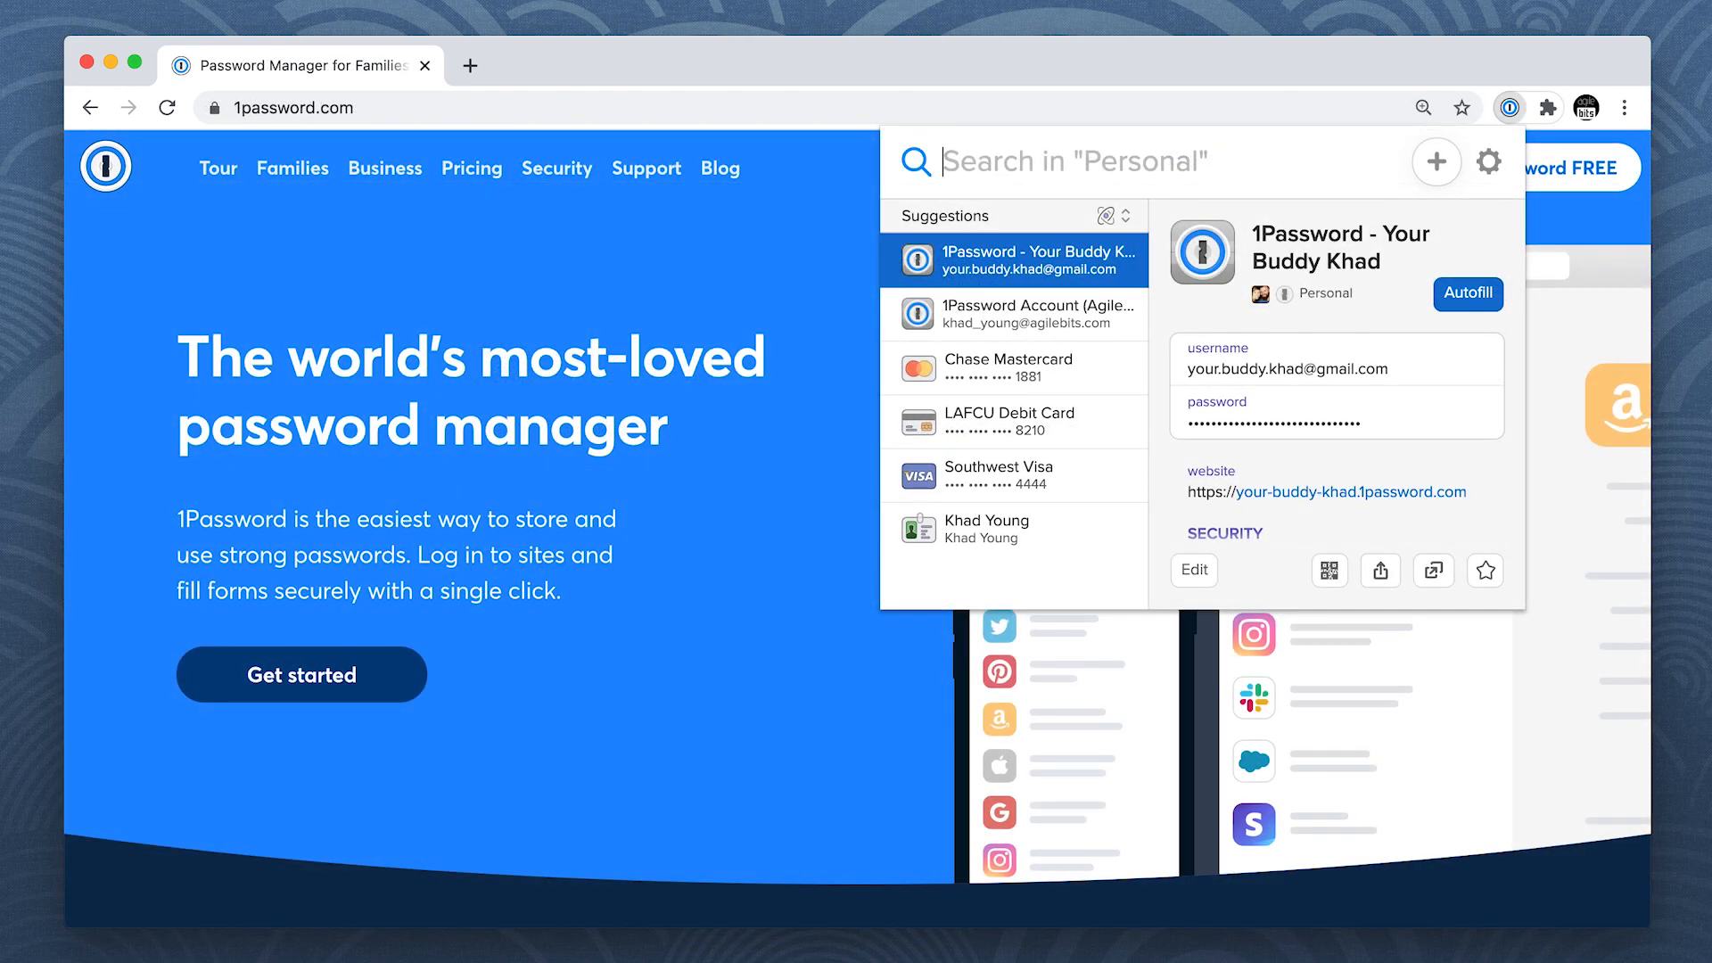
Step: Search 'netflix' in the popup and bring the Netflix login up for editing in the web app
{"action": "type", "text": "netf"}
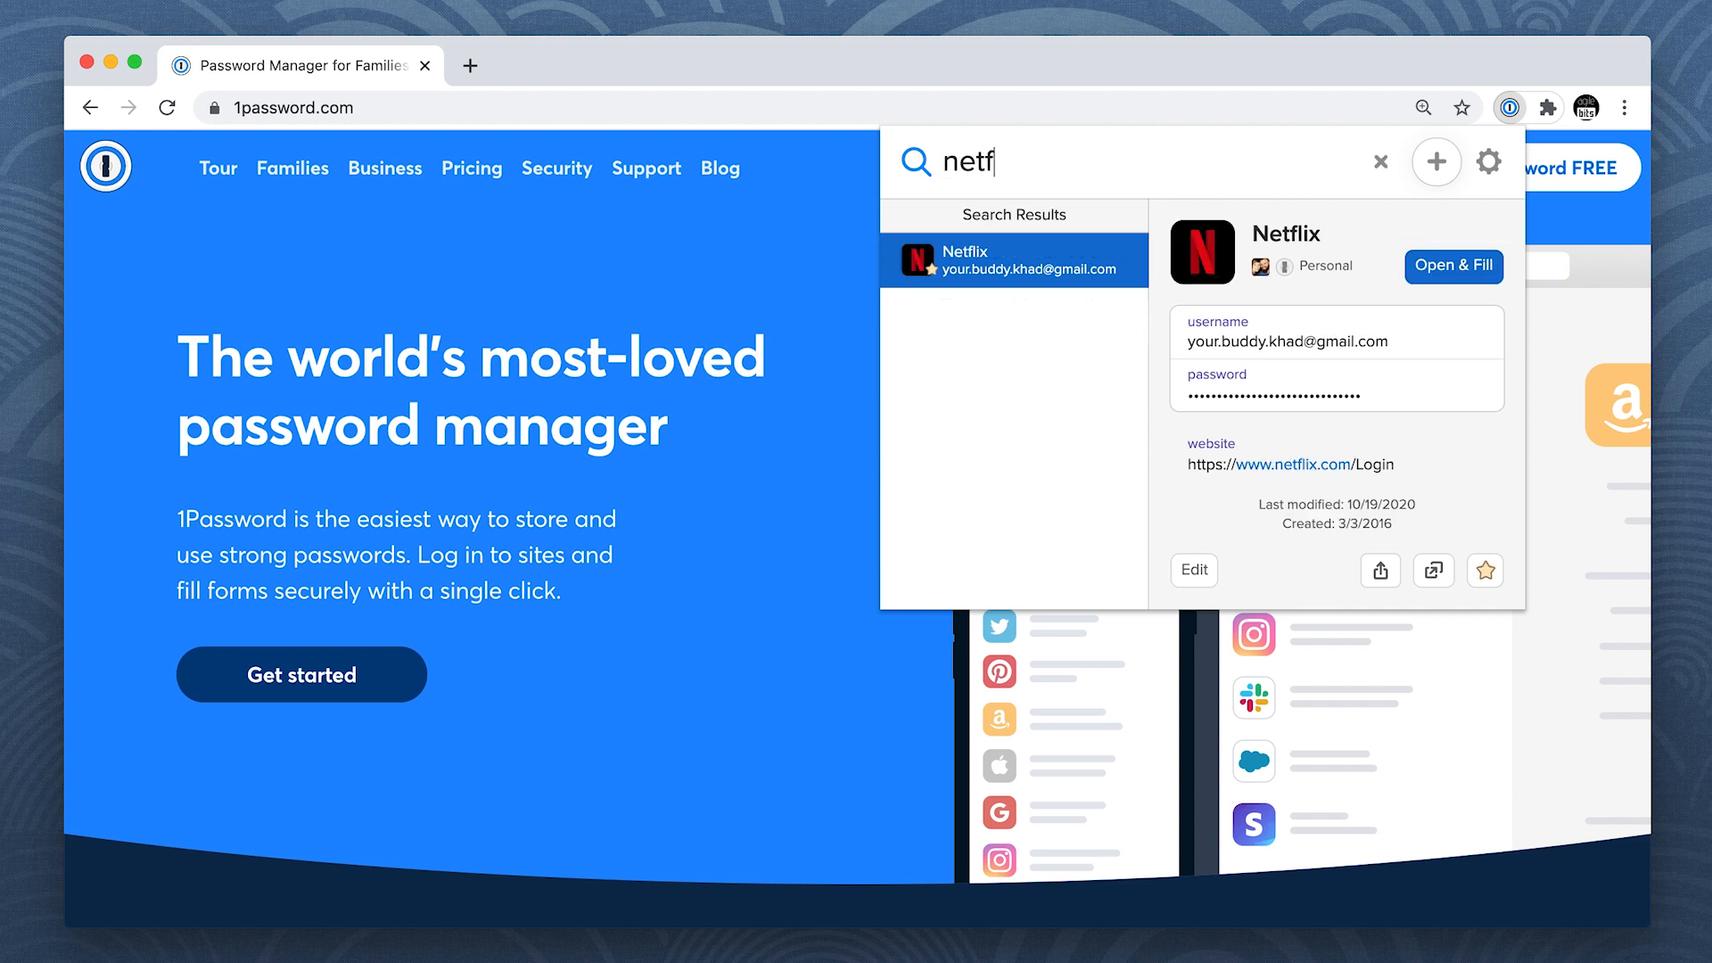
{"action": "type", "text": "lix"}
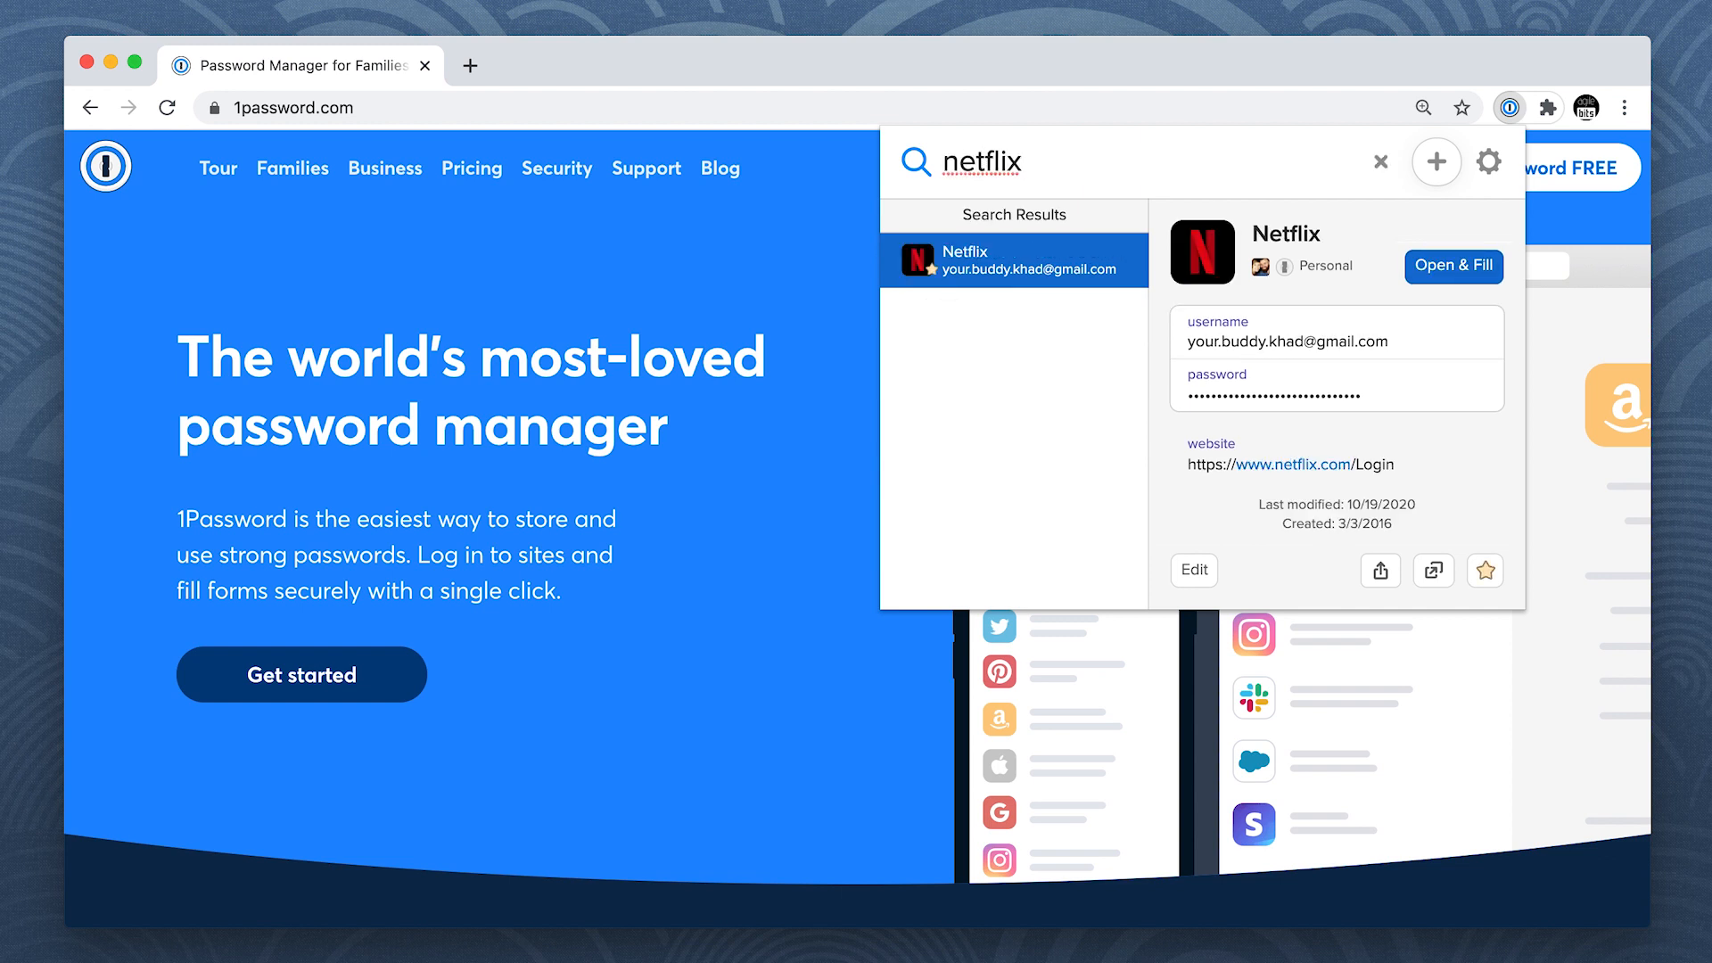
{"action": "left_click", "coordinate": [1193, 571]}
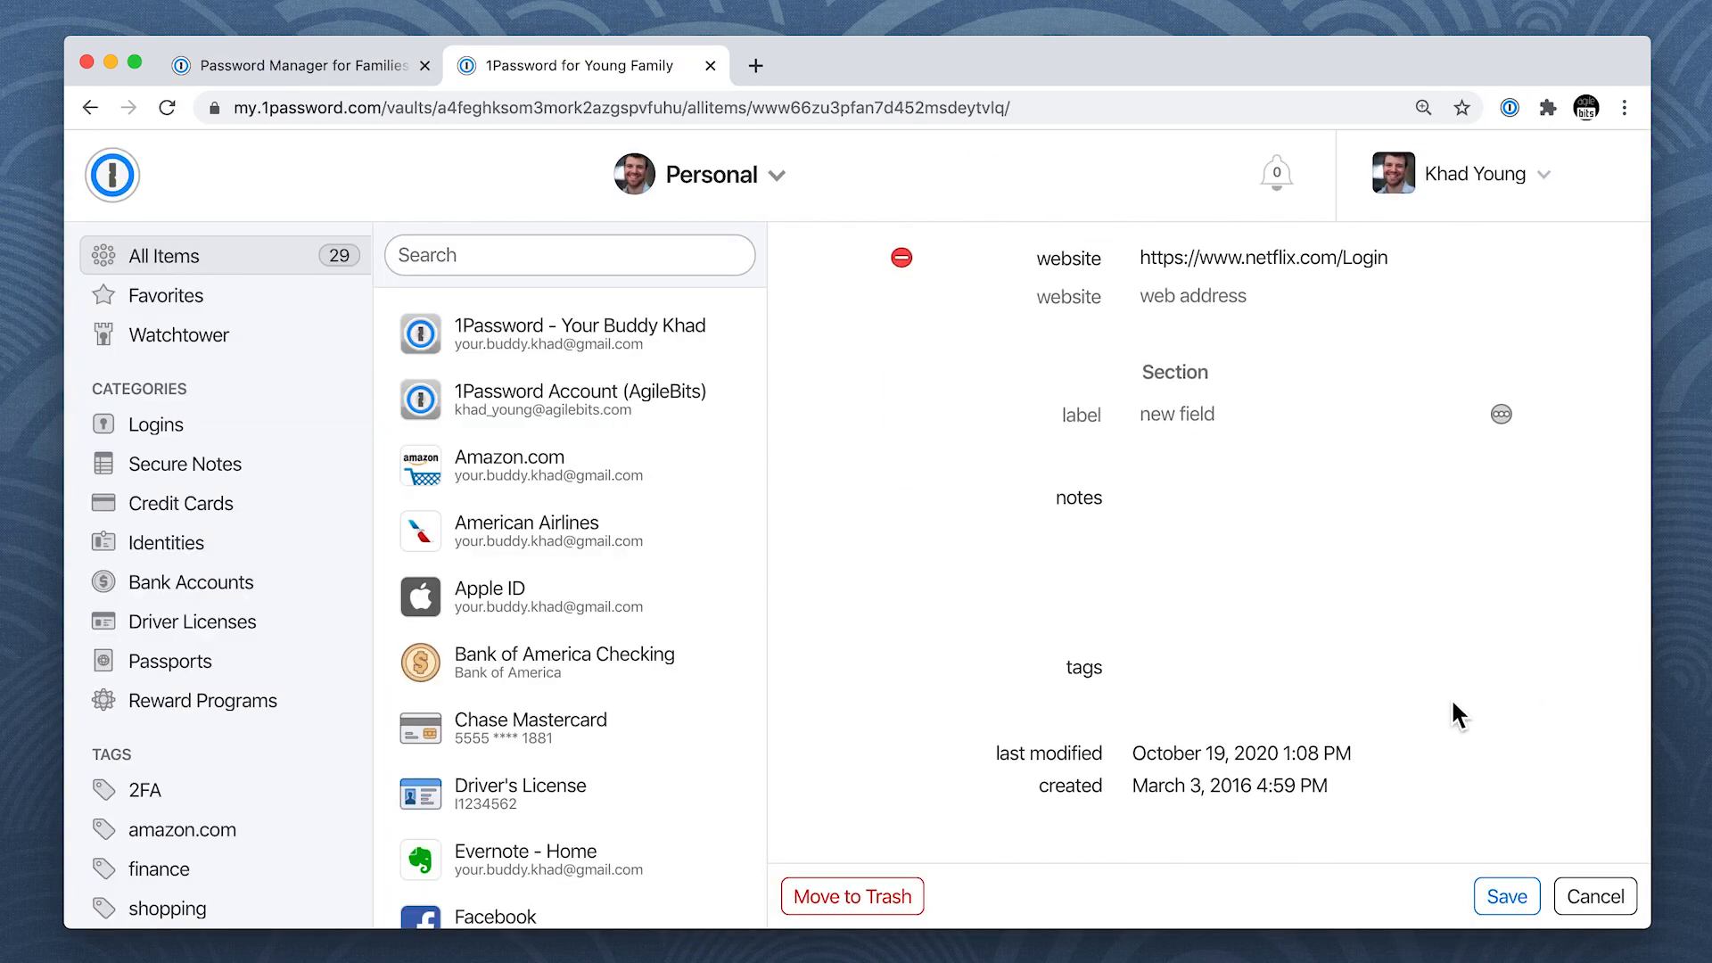
Step: Tag the Netflix login with 'PayPal', save it, and bring the popup back up
{"action": "type", "text": "PayPal"}
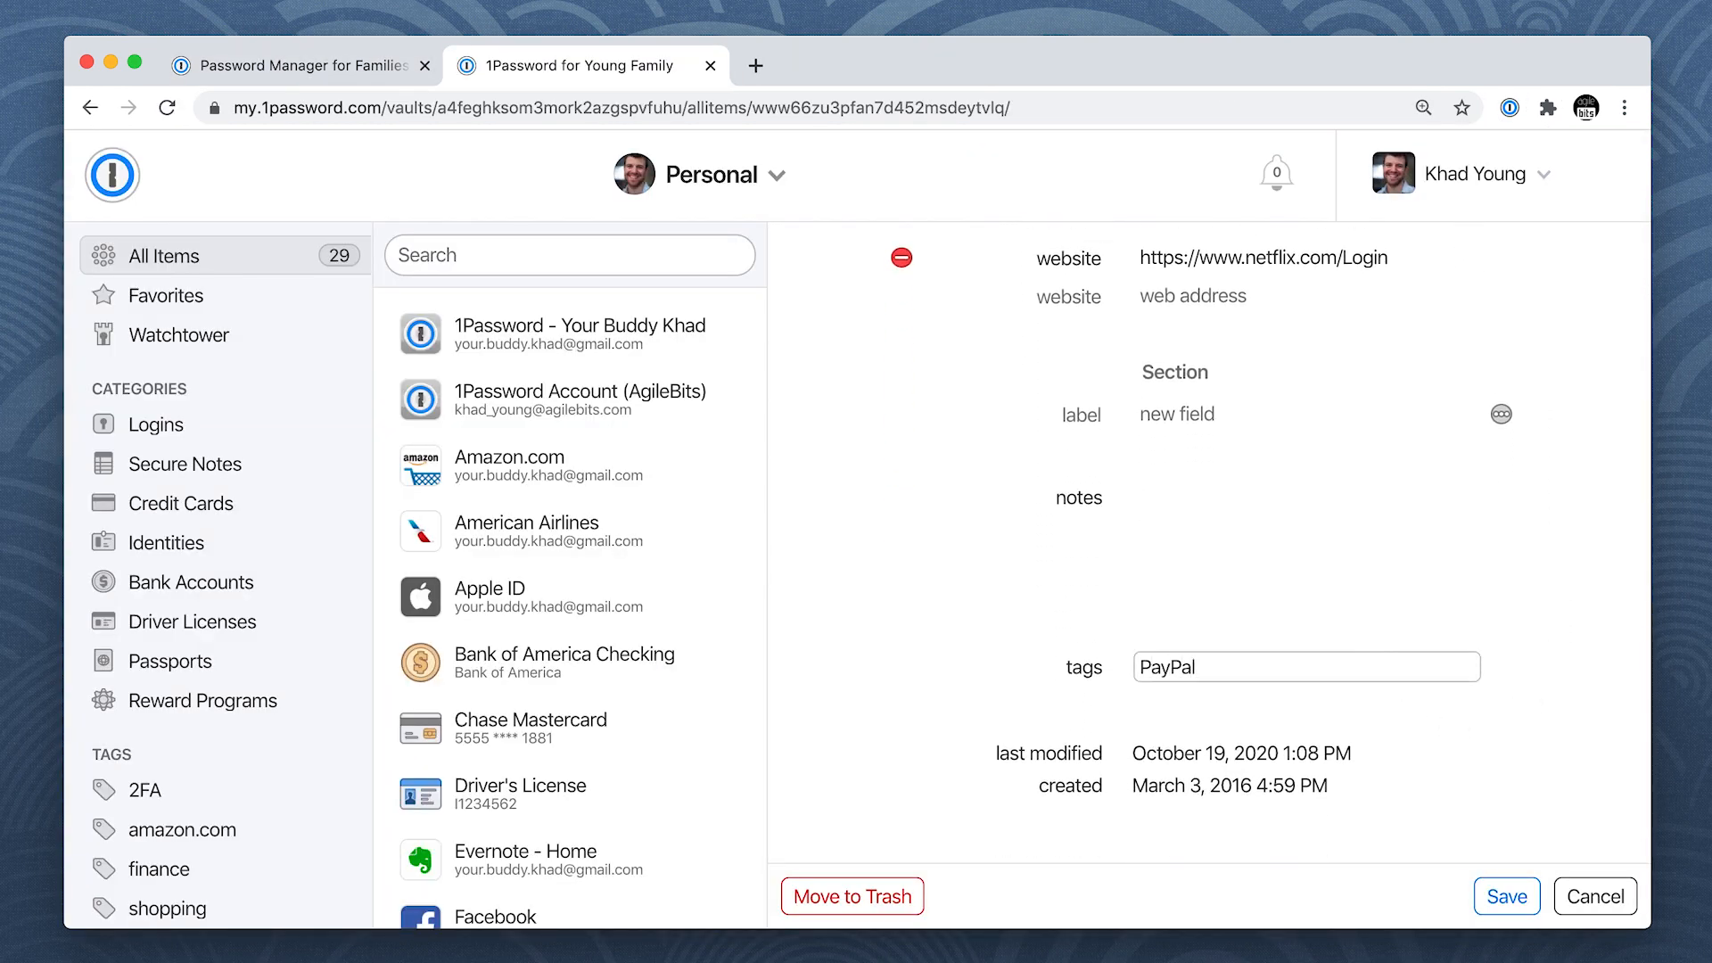
{"action": "left_click", "coordinate": [1505, 897]}
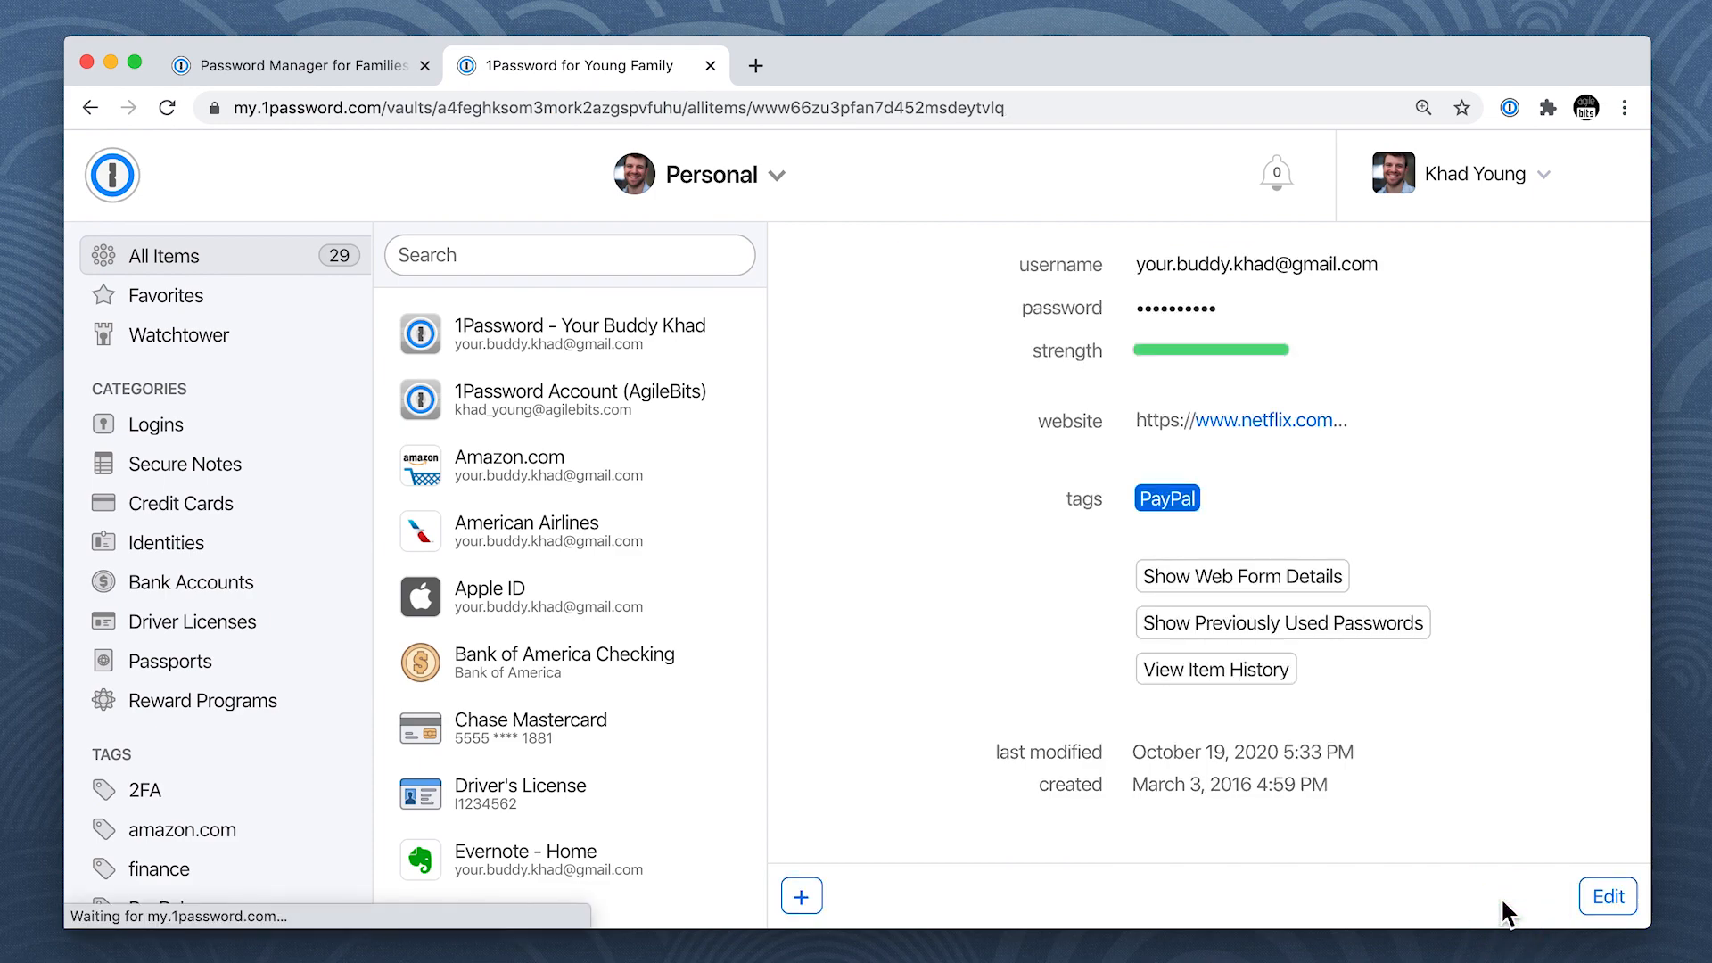
{"action": "left_click", "coordinate": [1509, 107]}
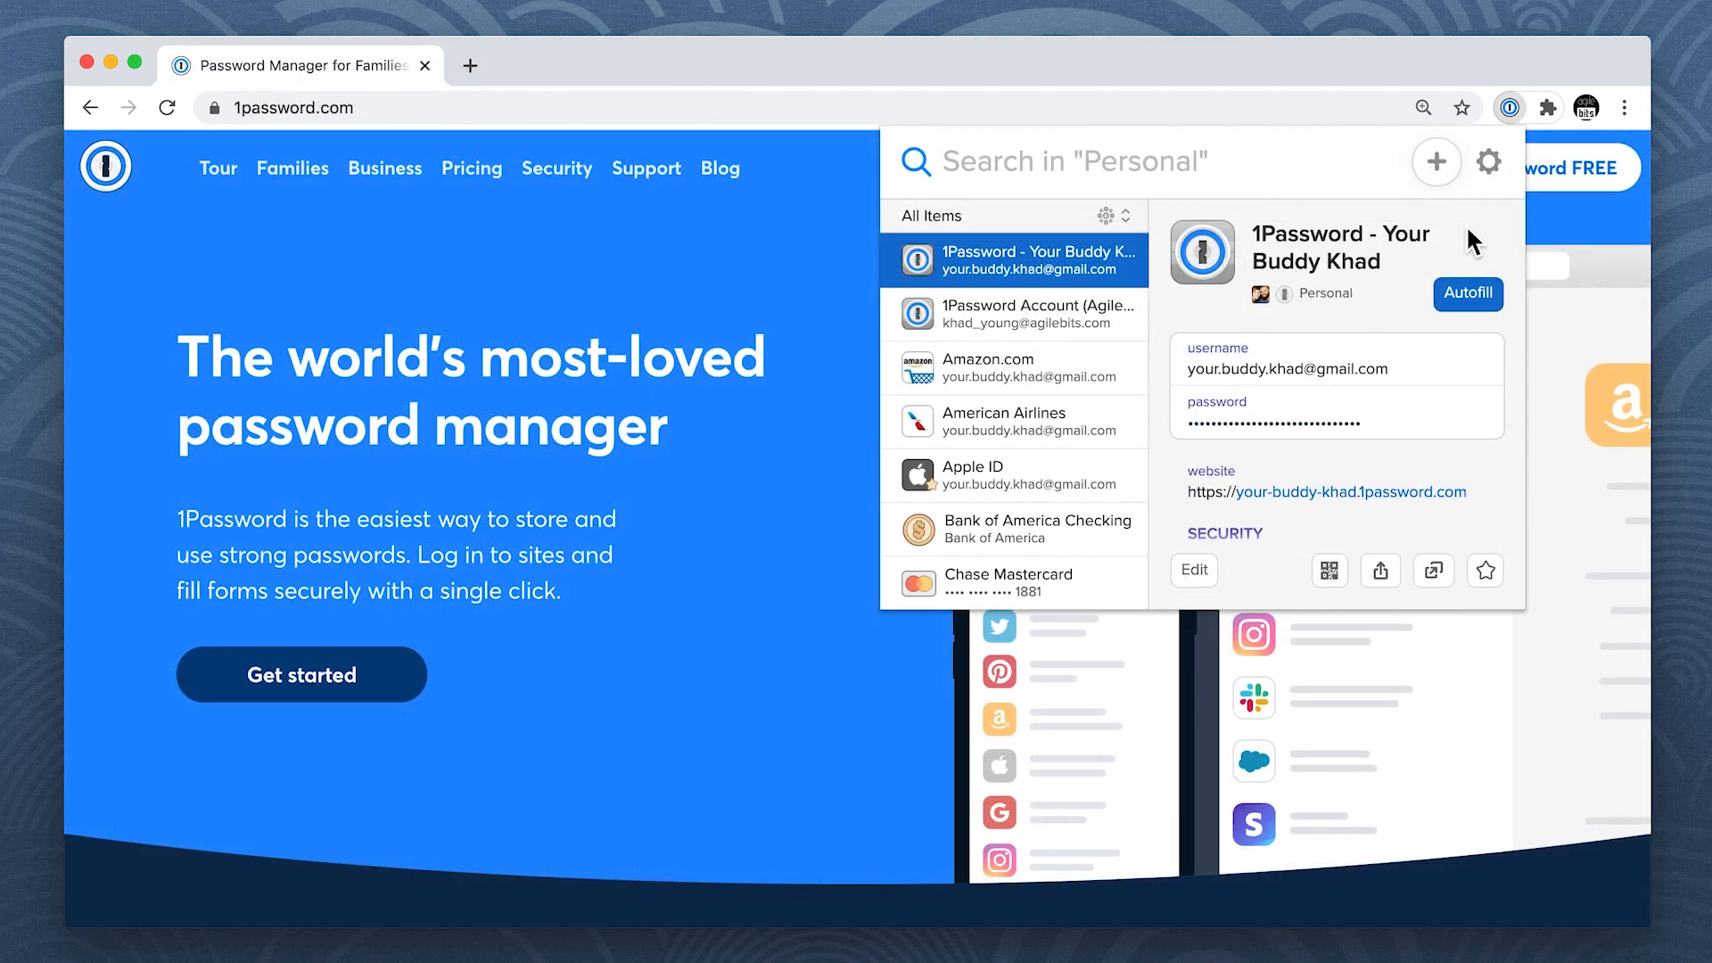
{"action": "mouse_move", "coordinate": [1488, 189]}
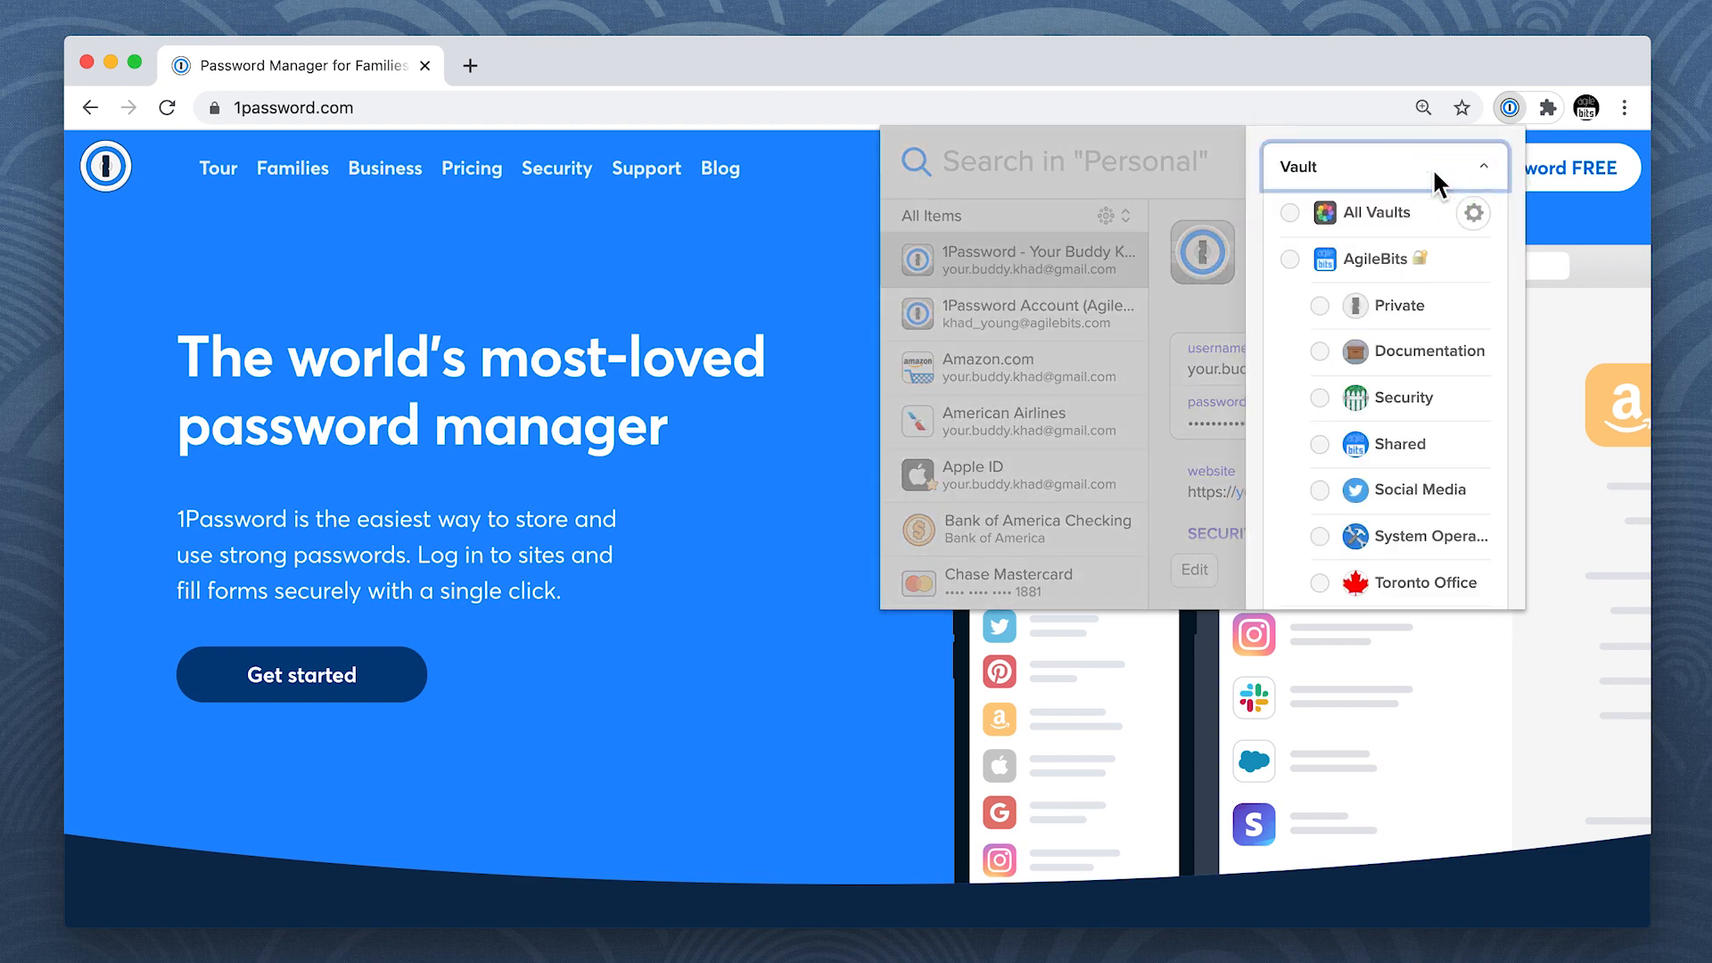
{"action": "mouse_move", "coordinate": [1325, 546]}
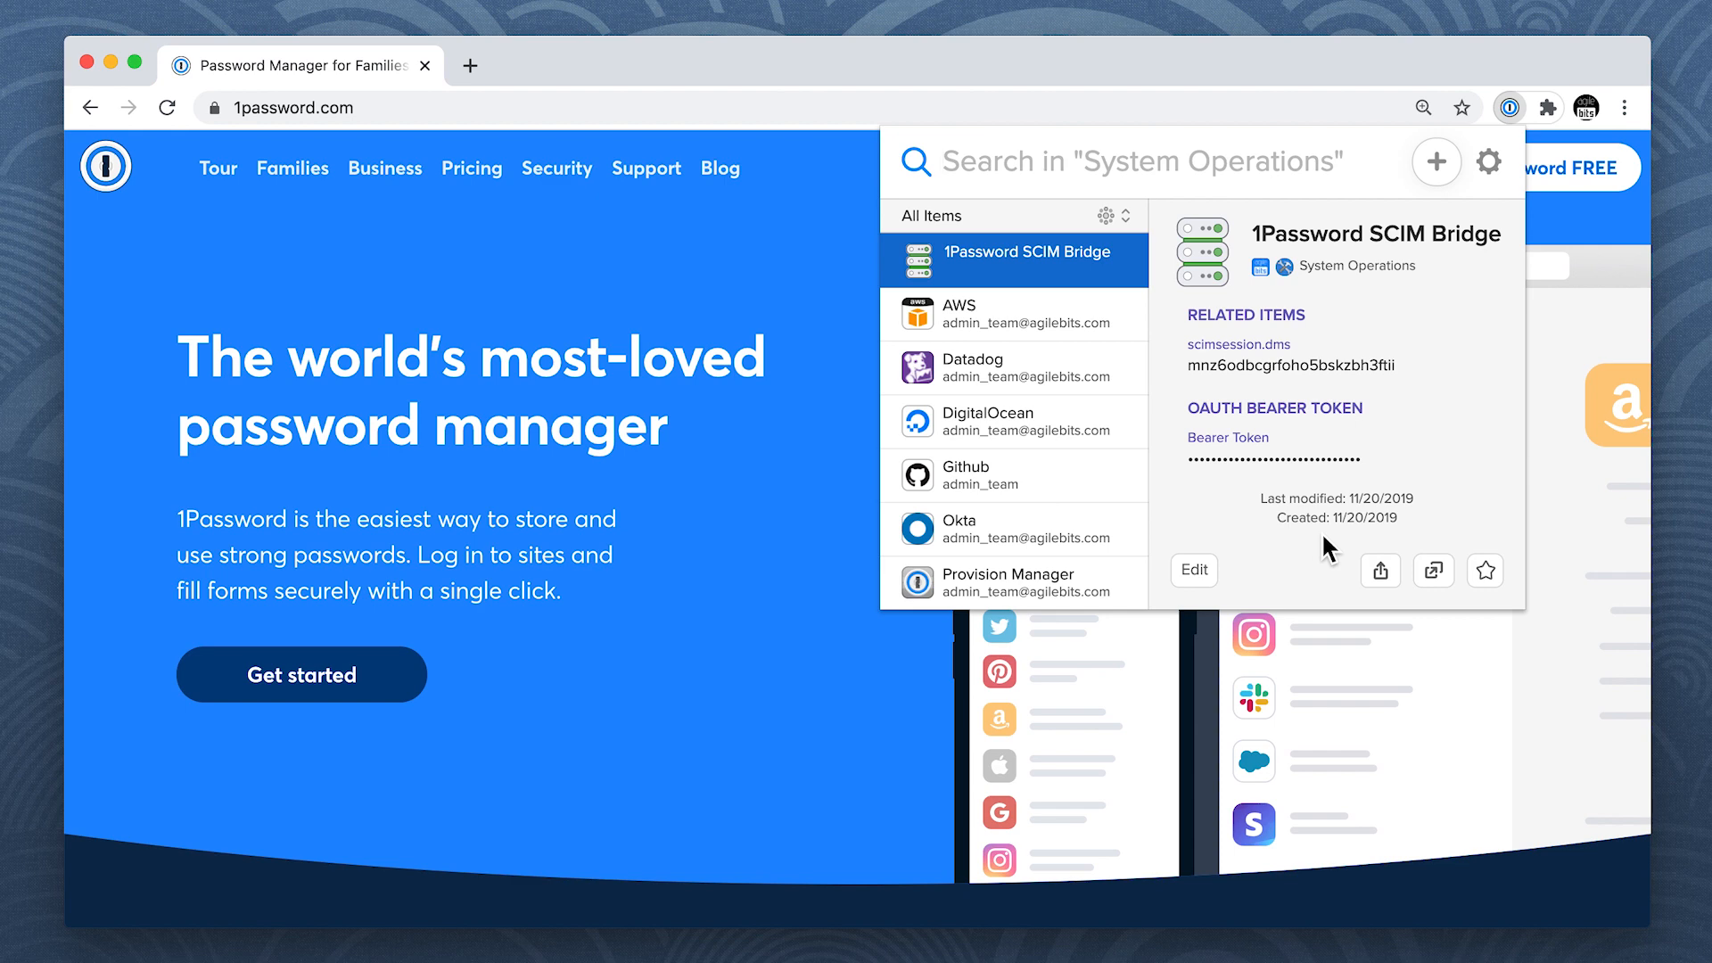
Step: Switch the popup's vault selector to All Vaults
{"action": "left_click", "coordinate": [1488, 163]}
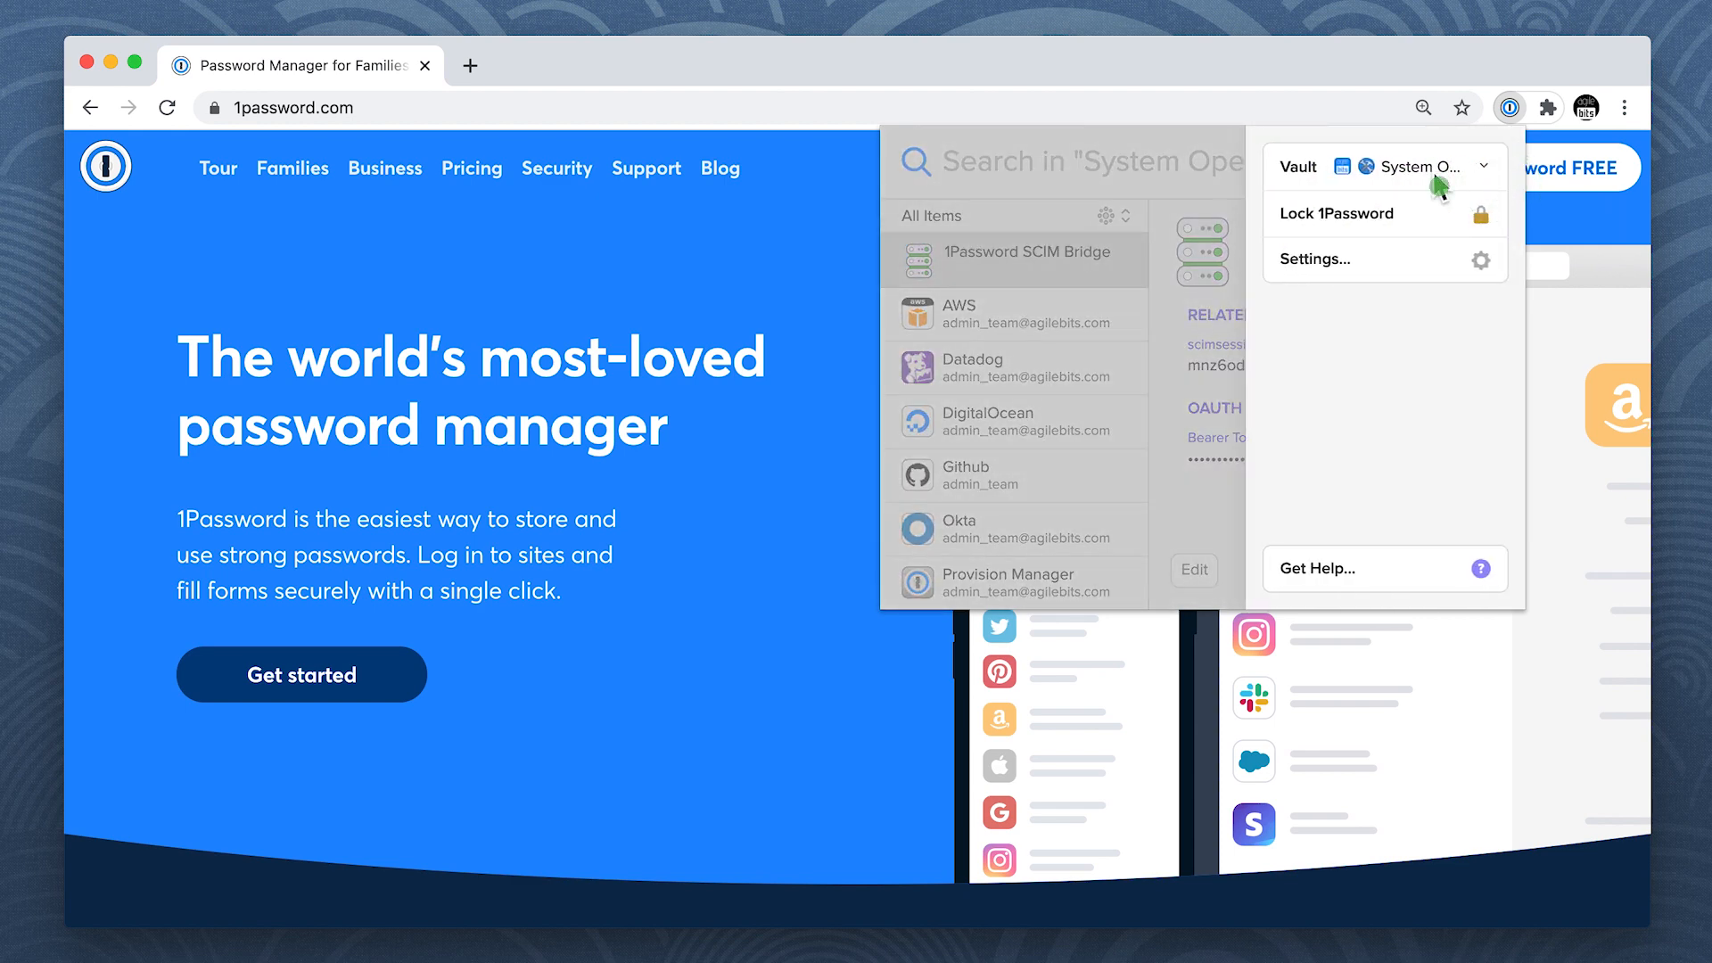
{"action": "left_click", "coordinate": [1455, 166]}
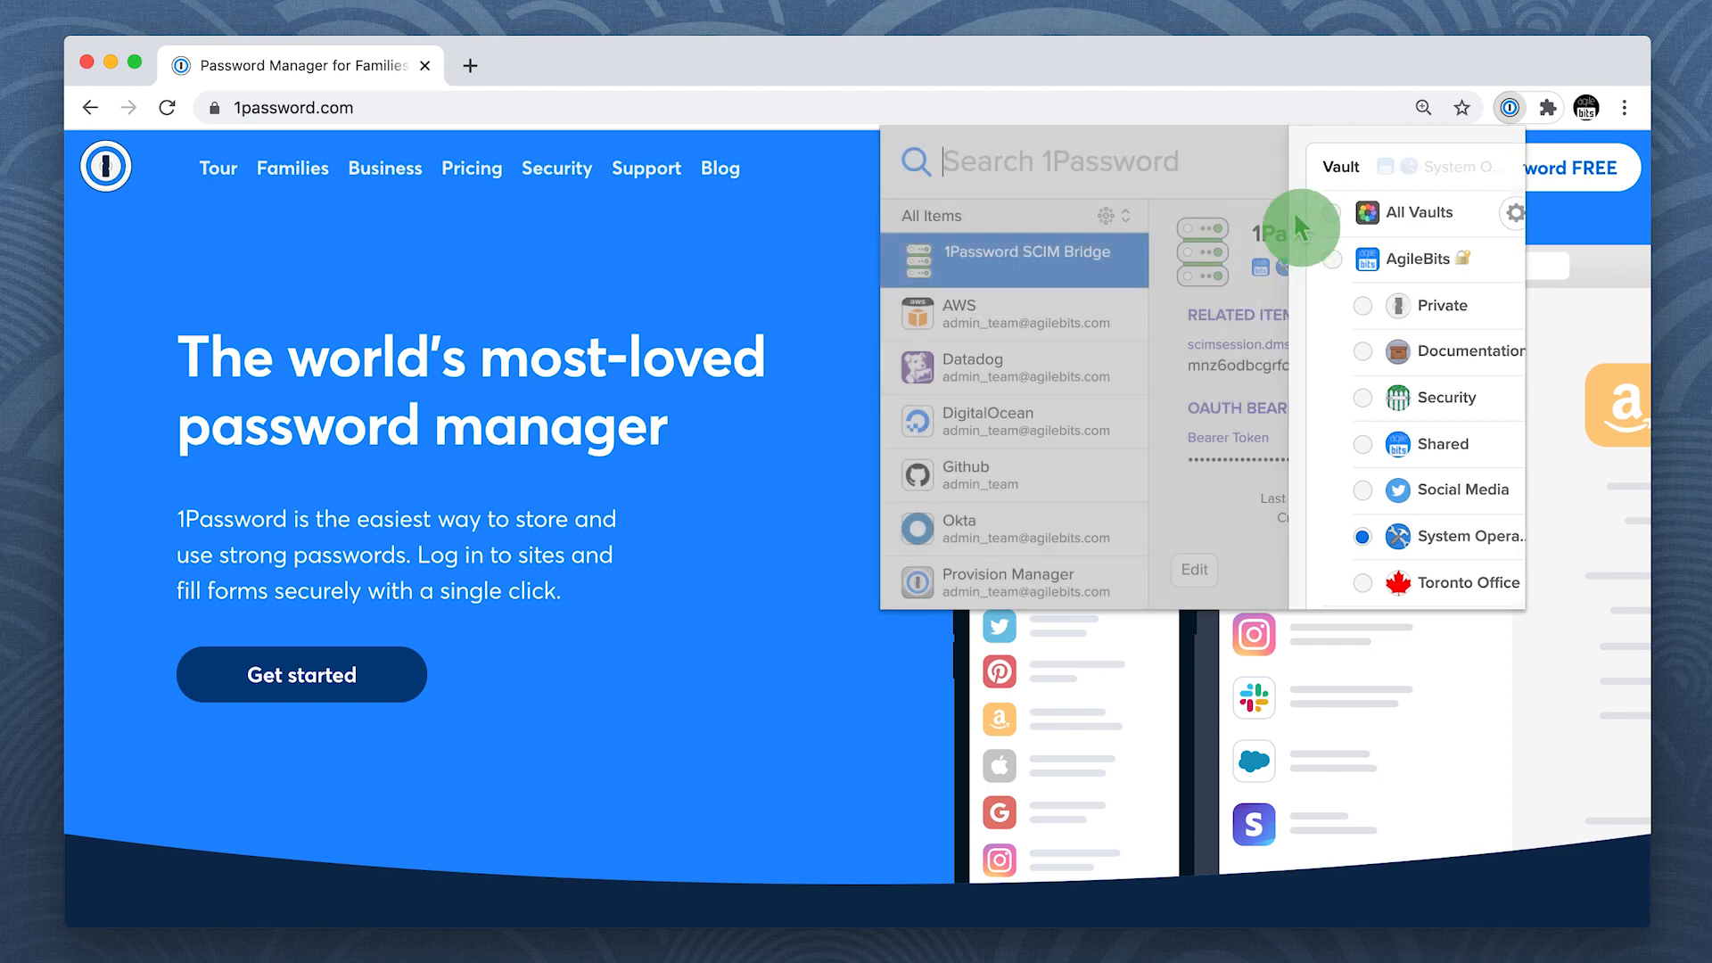
{"action": "left_click", "coordinate": [1423, 212]}
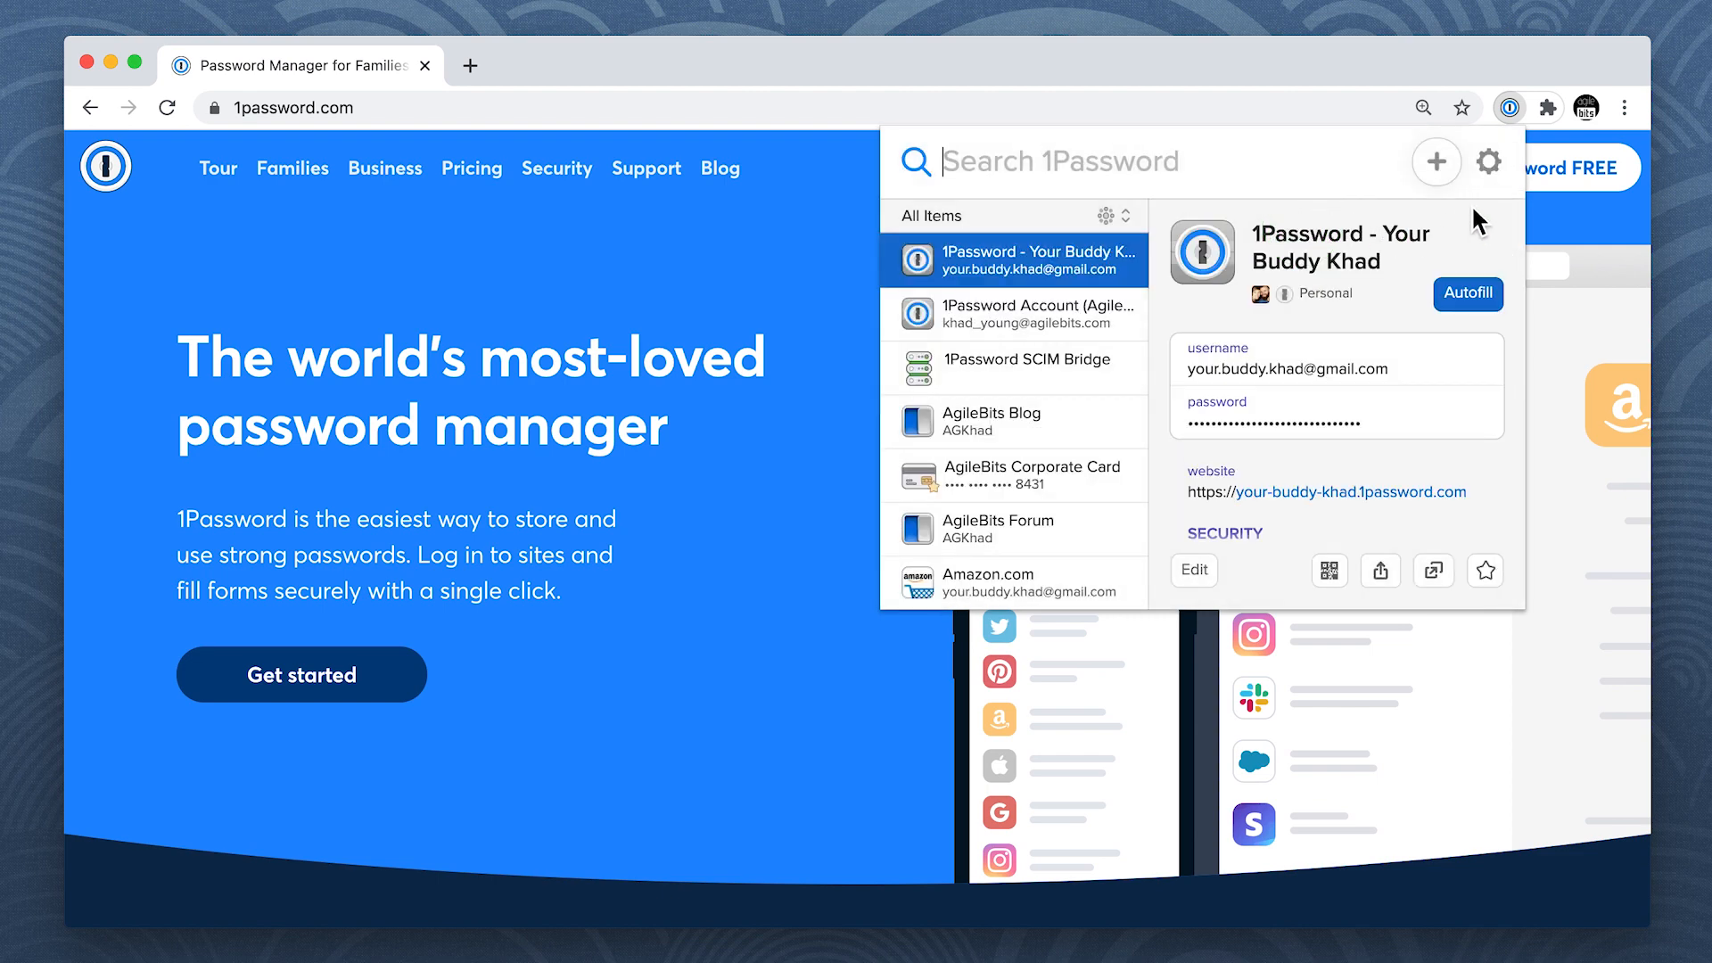
Step: Lock 1Password from the popup menu
{"action": "left_click", "coordinate": [1487, 162]}
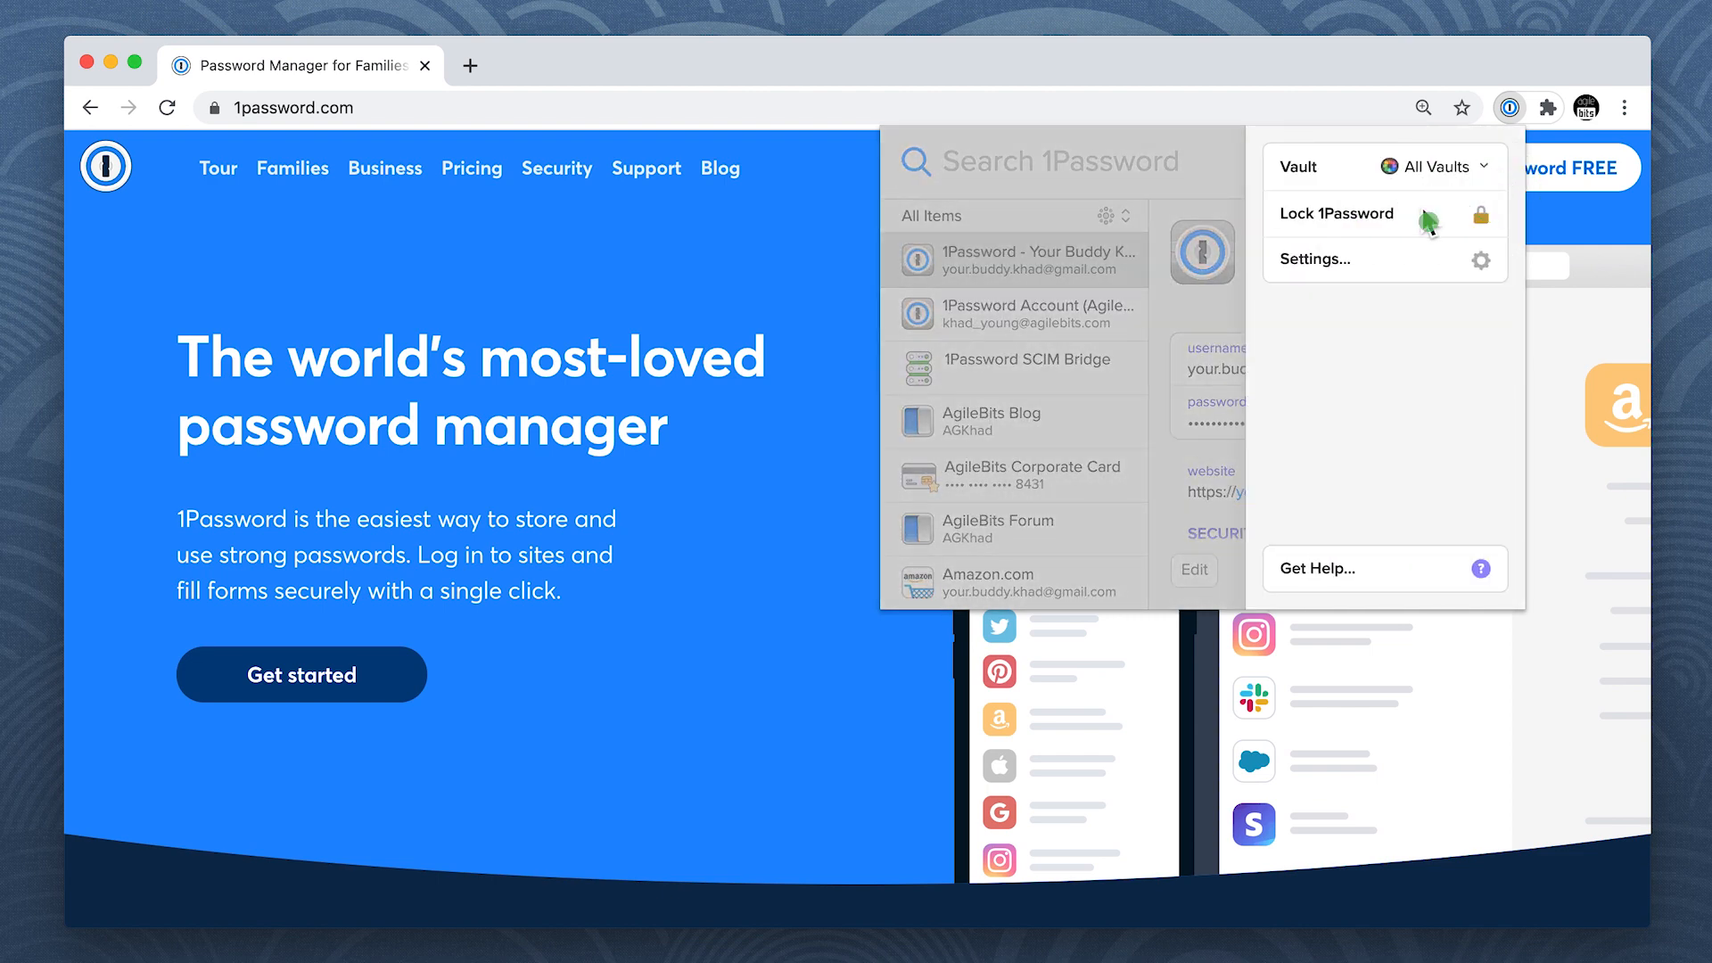
{"action": "left_click", "coordinate": [1336, 212]}
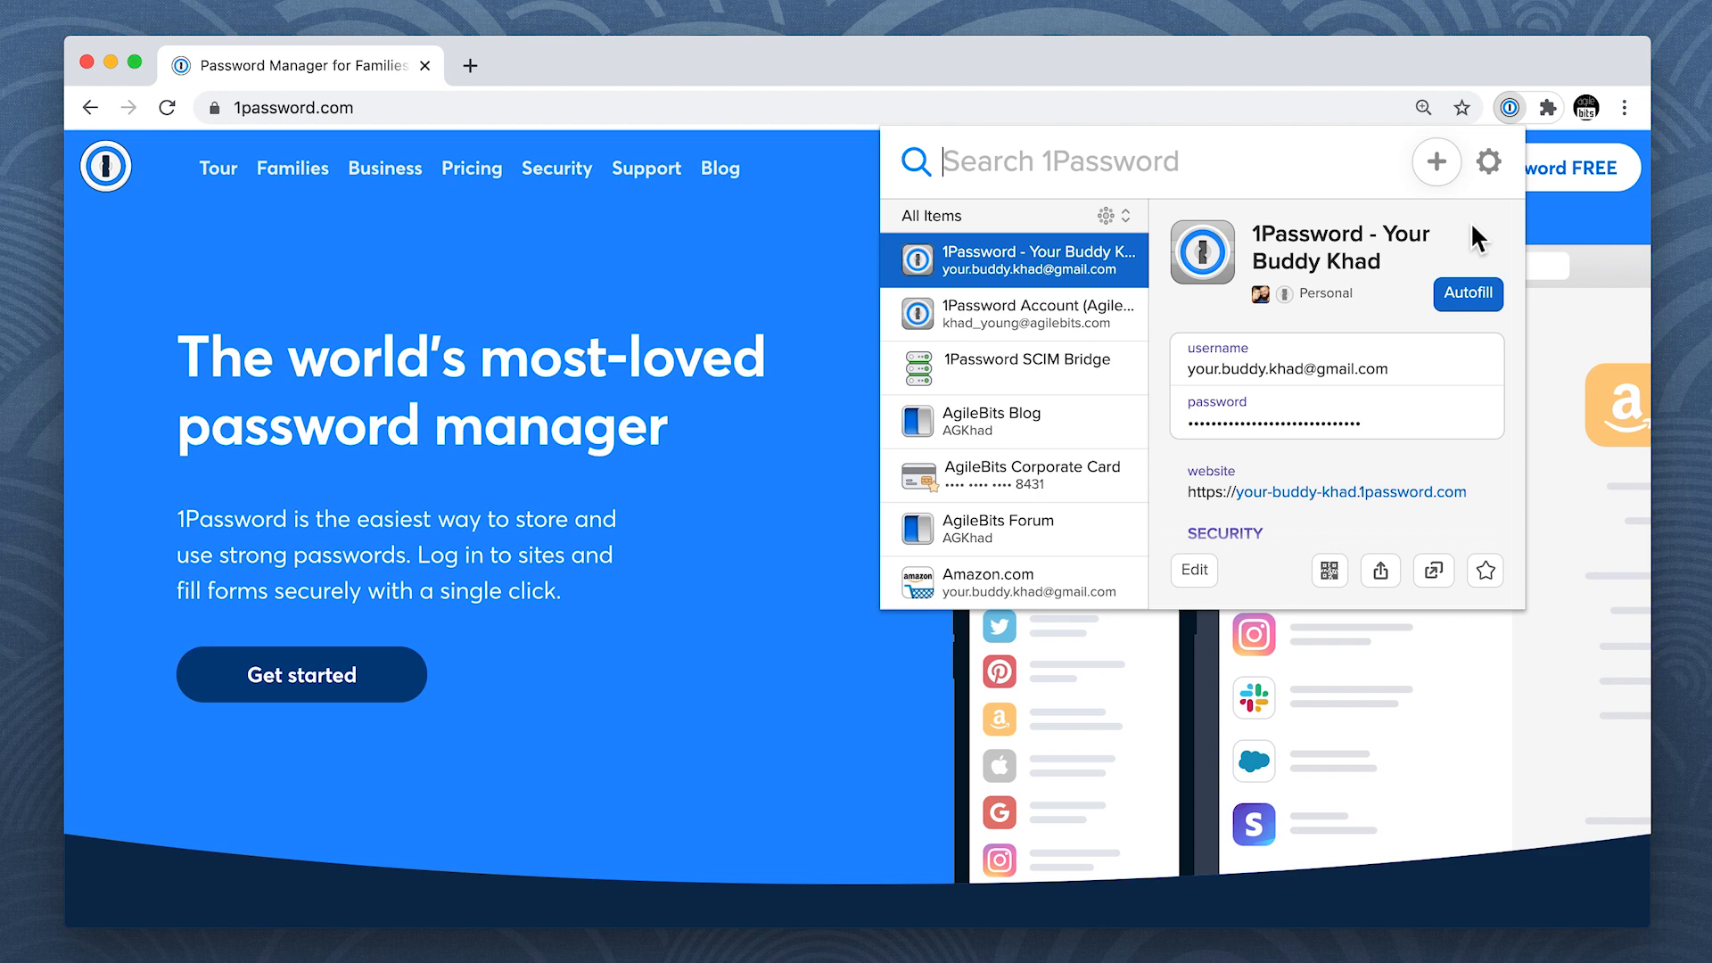
Step: Reach the 1Password X settings page from the popup's gear menu
{"action": "left_click", "coordinate": [1488, 162]}
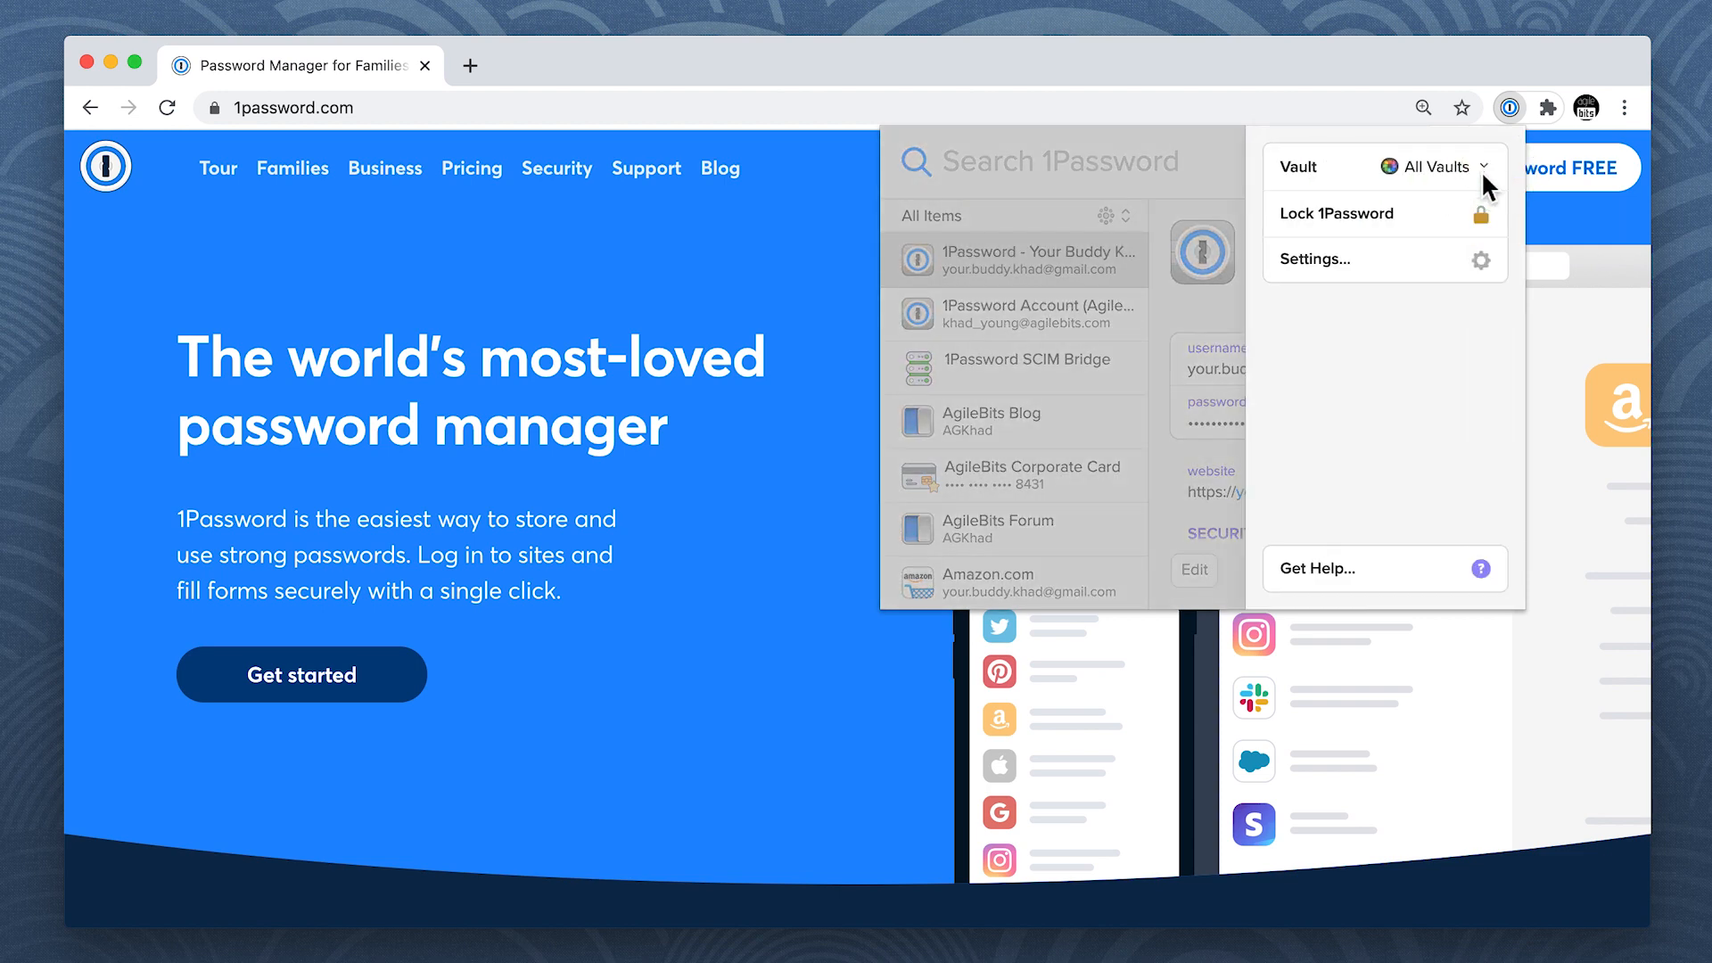
{"action": "left_click", "coordinate": [1314, 260]}
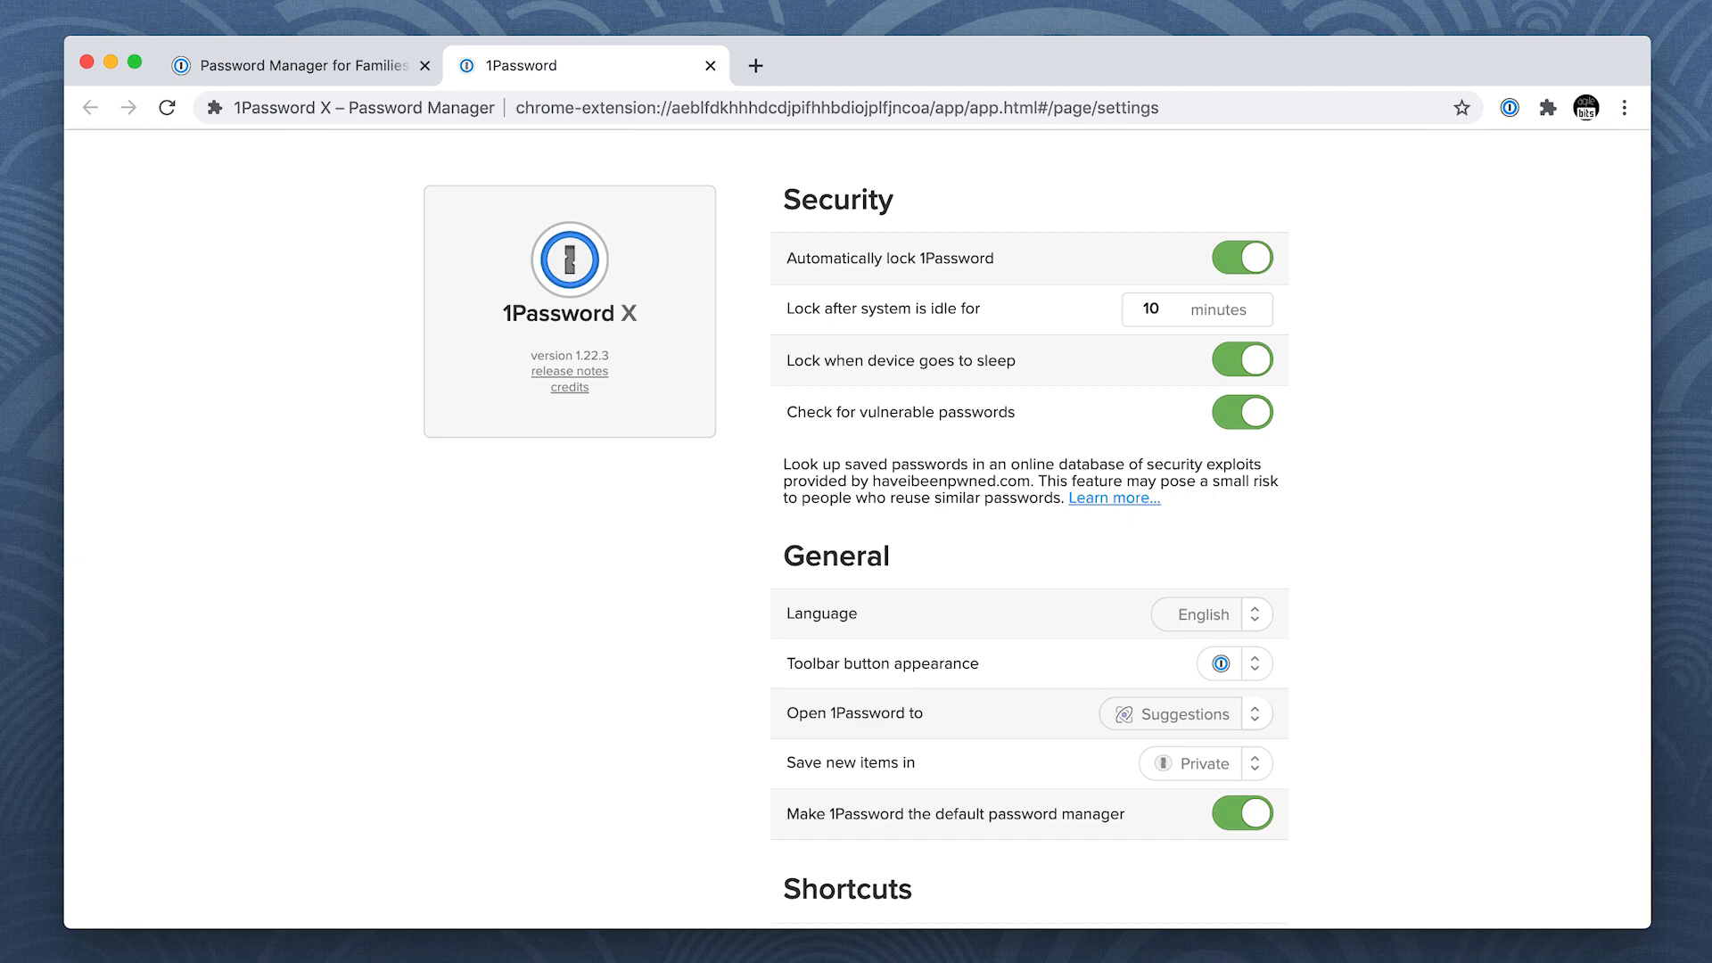
{"action": "scroll", "scroll_direction": "down", "scroll_amount": 3}
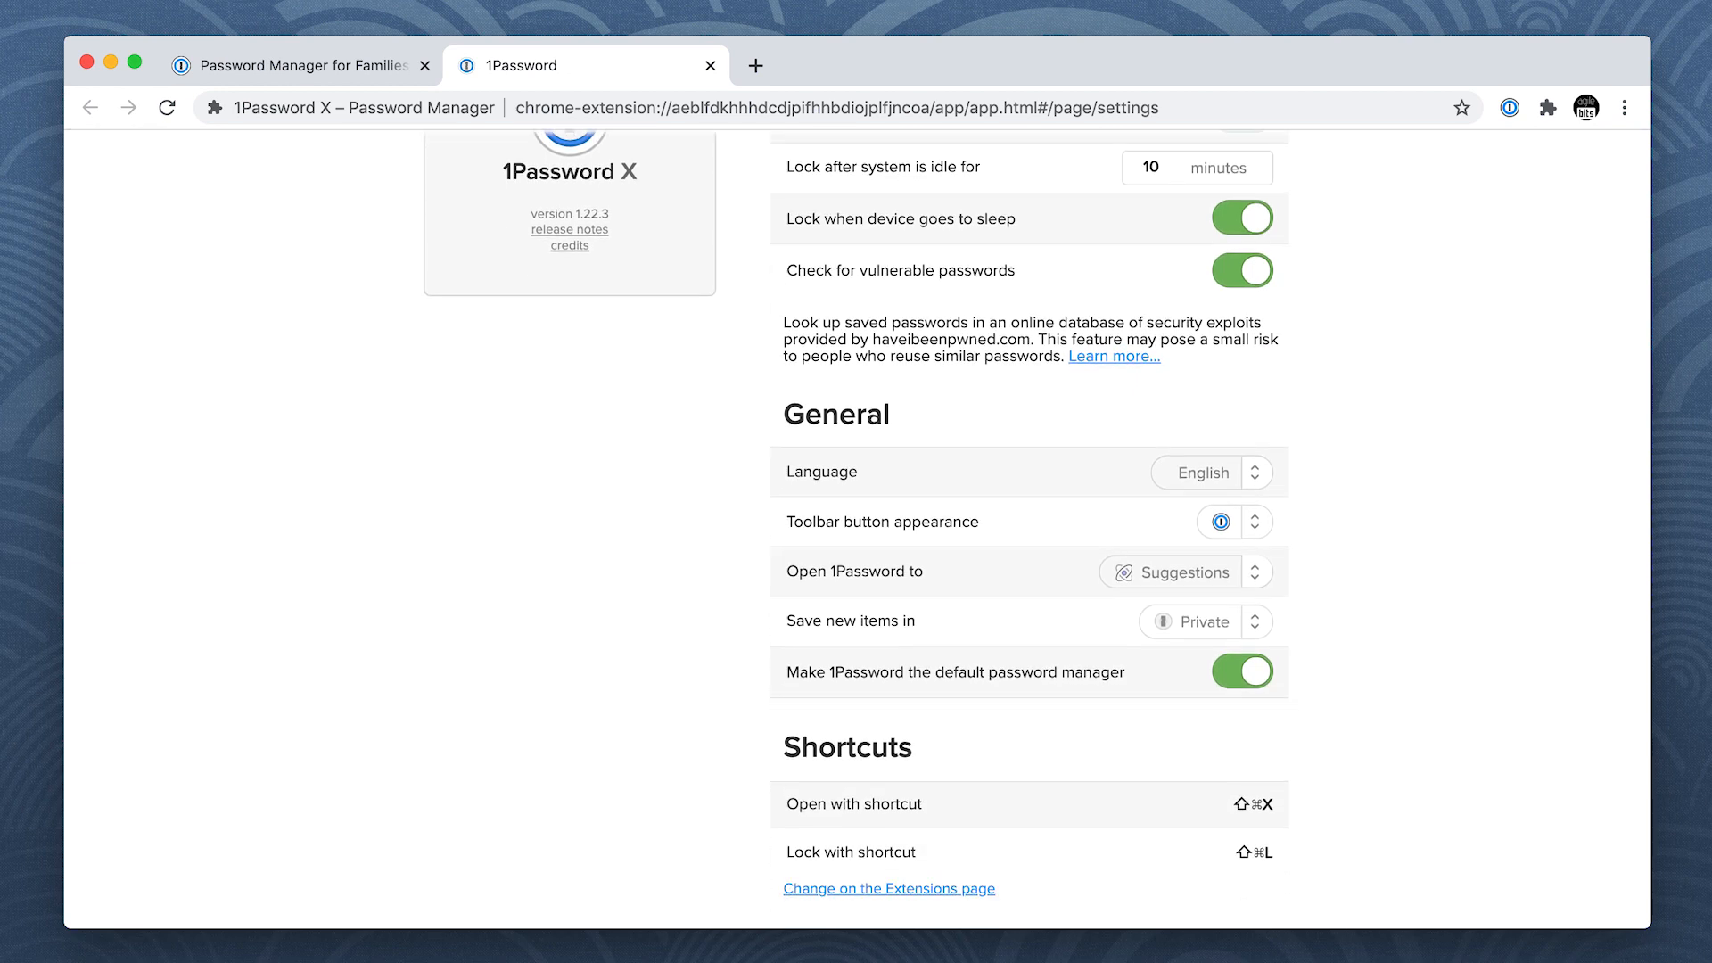
{"action": "scroll", "scroll_direction": "down", "scroll_amount": 3}
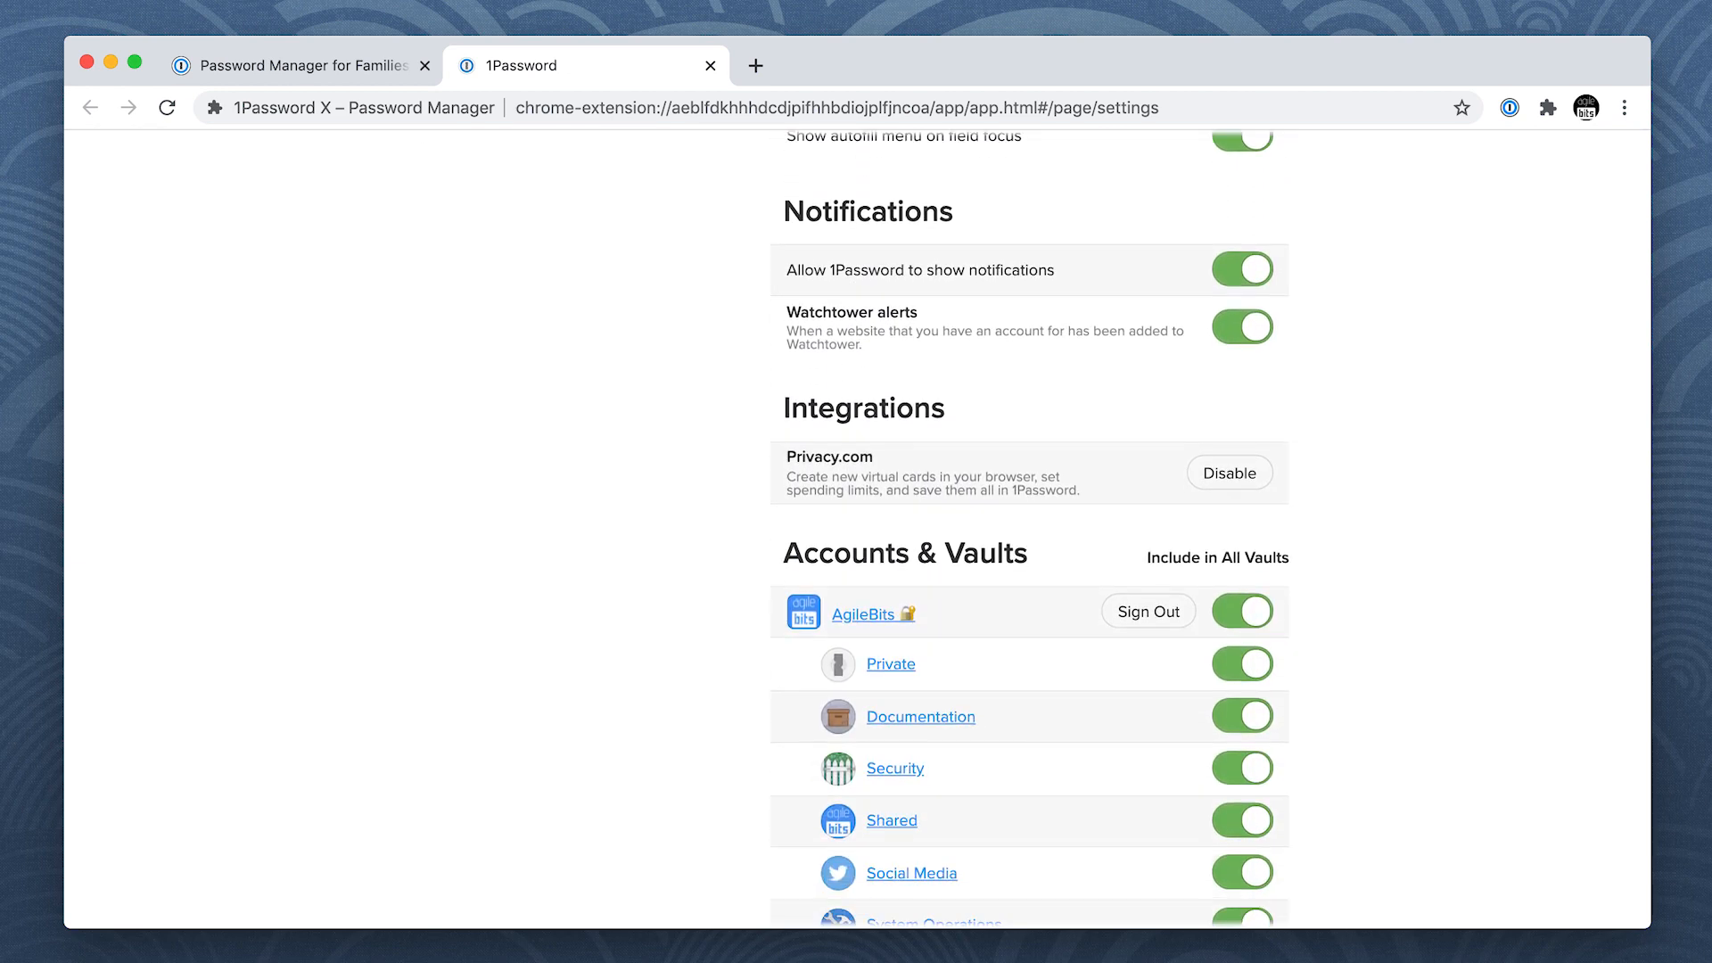
{"action": "scroll", "scroll_direction": "down", "scroll_amount": 3}
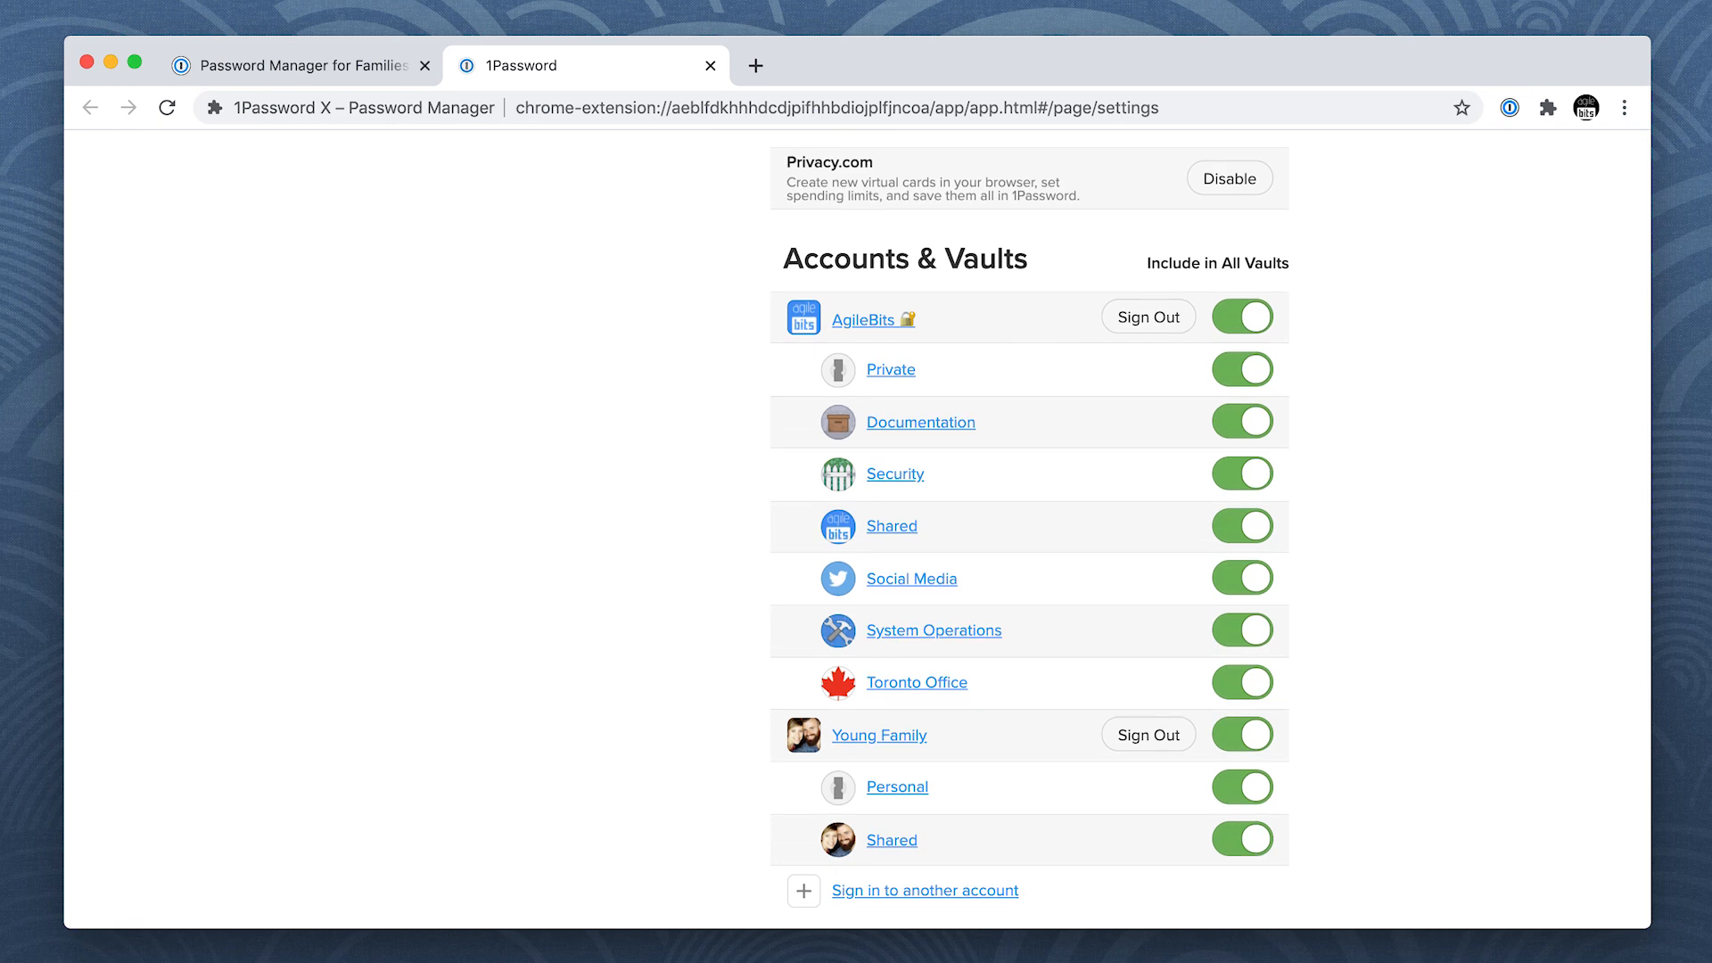